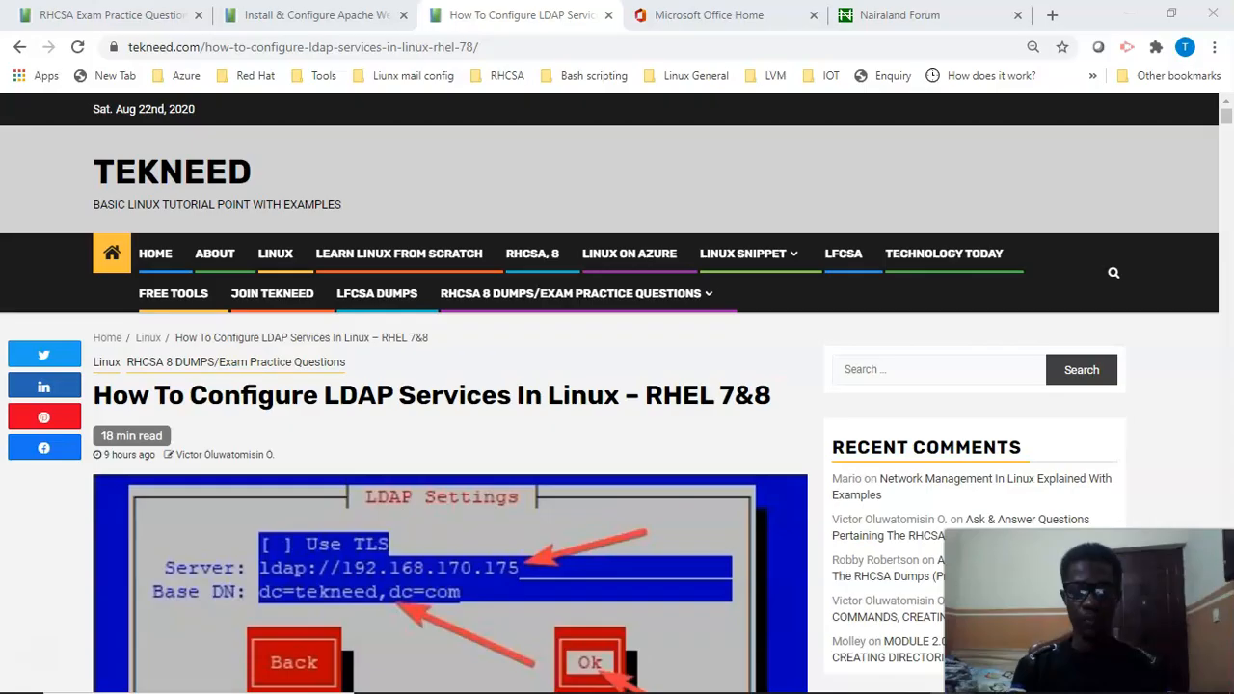
{"action": "mouse_move", "coordinate": [111, 631]}
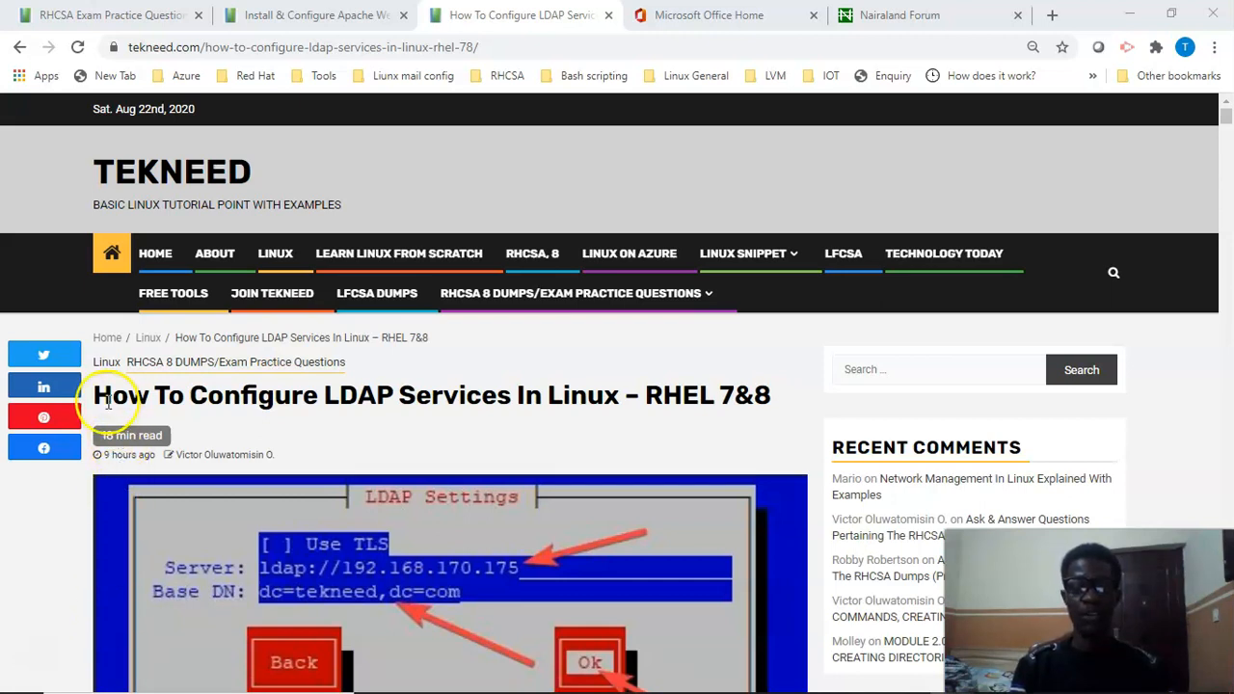
- Briefly highlight the article title, then scroll down past the contents to 'Structure of Openldap'
{"action": "left_click_drag", "start_coordinate": [107, 394], "coordinate": [445, 408]}
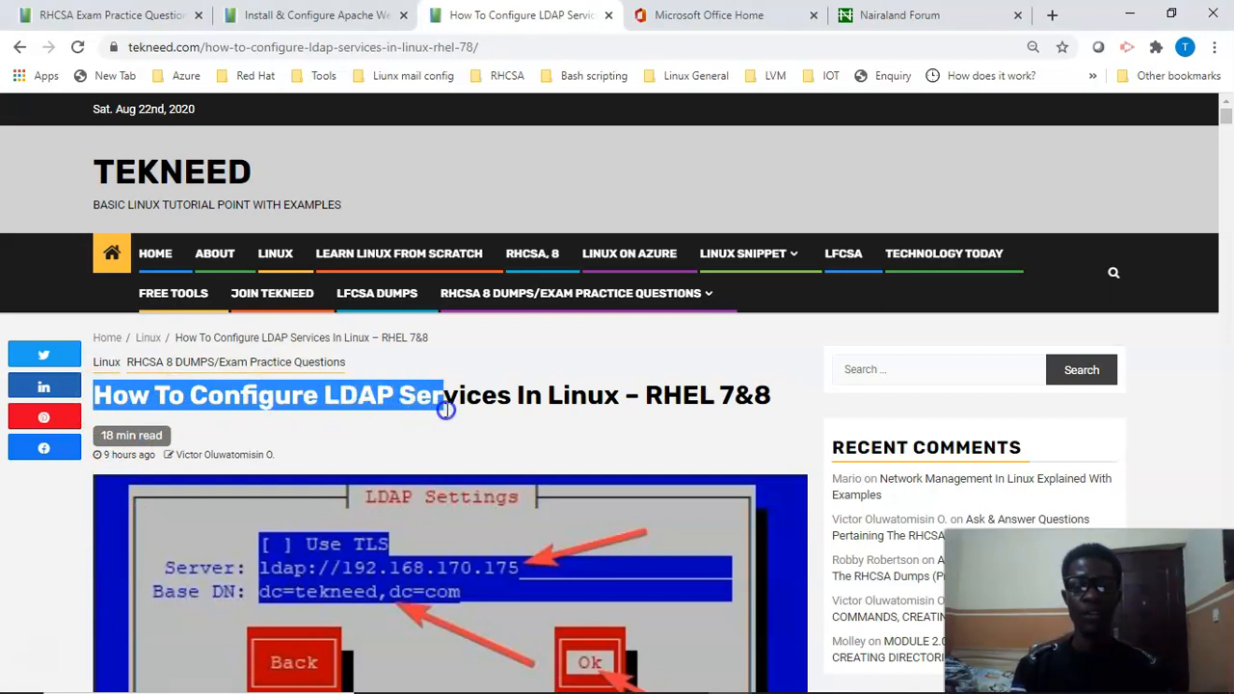
{"action": "left_click", "coordinate": [731, 420]}
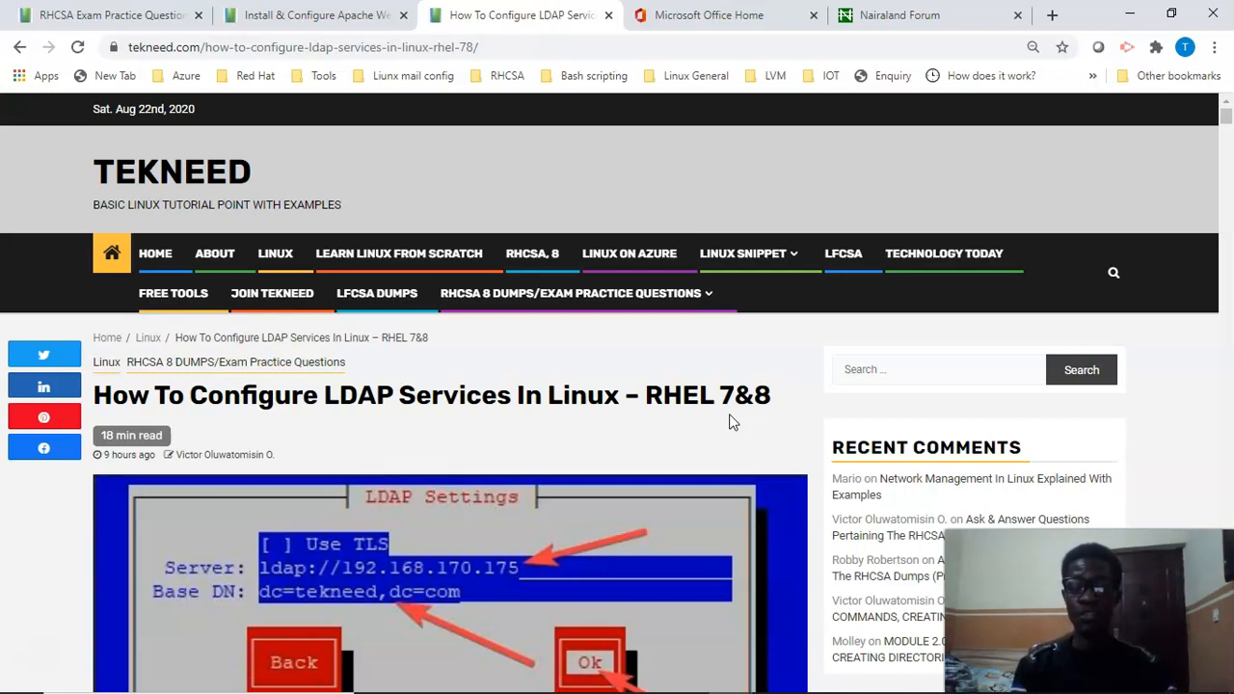
{"action": "mouse_move", "coordinate": [256, 586]}
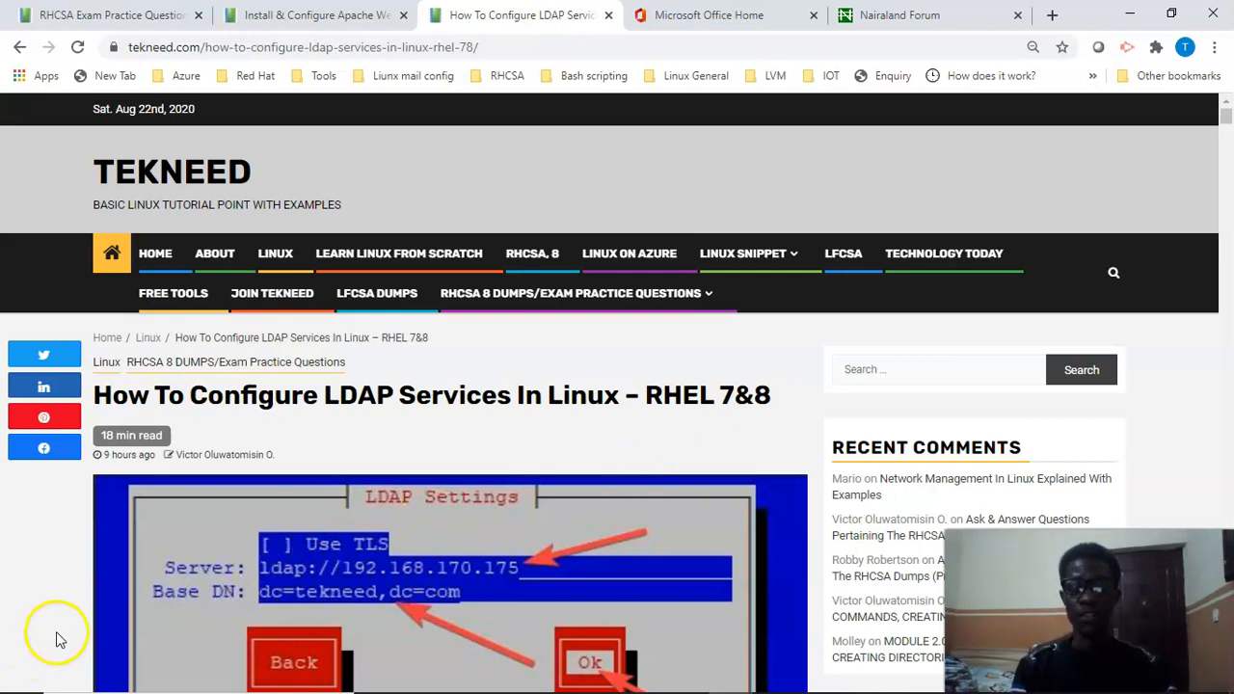
{"action": "mouse_move", "coordinate": [66, 633]}
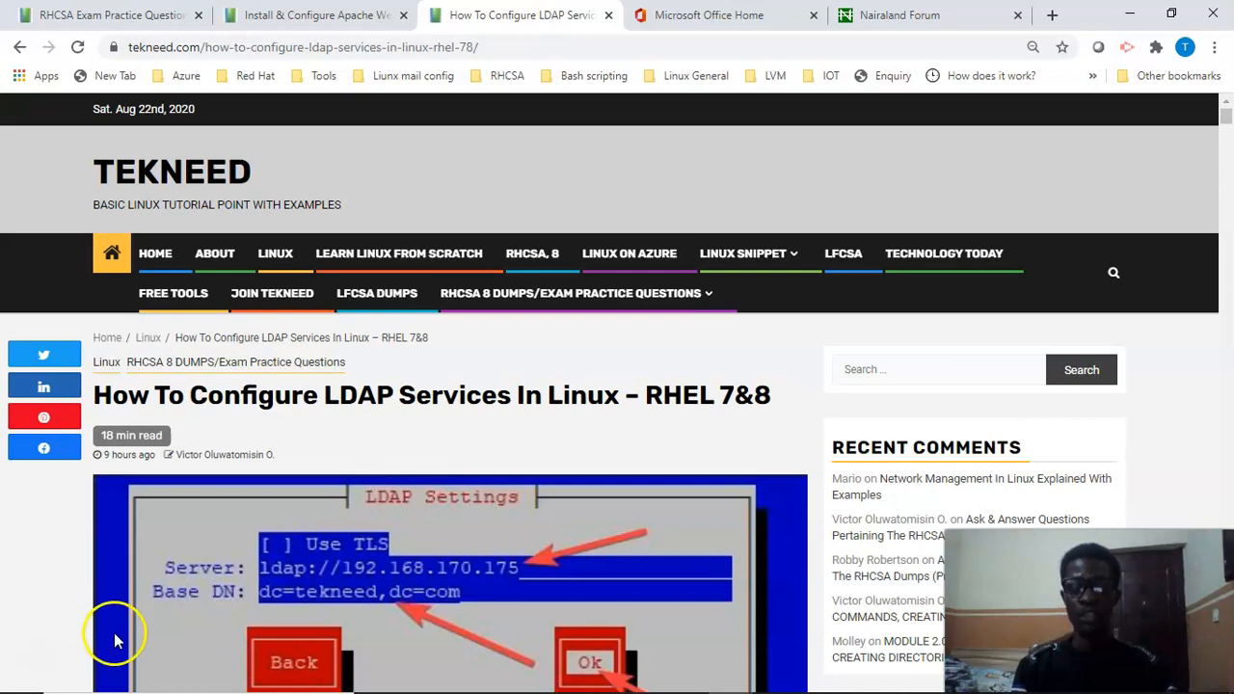
{"action": "mouse_move", "coordinate": [247, 585]}
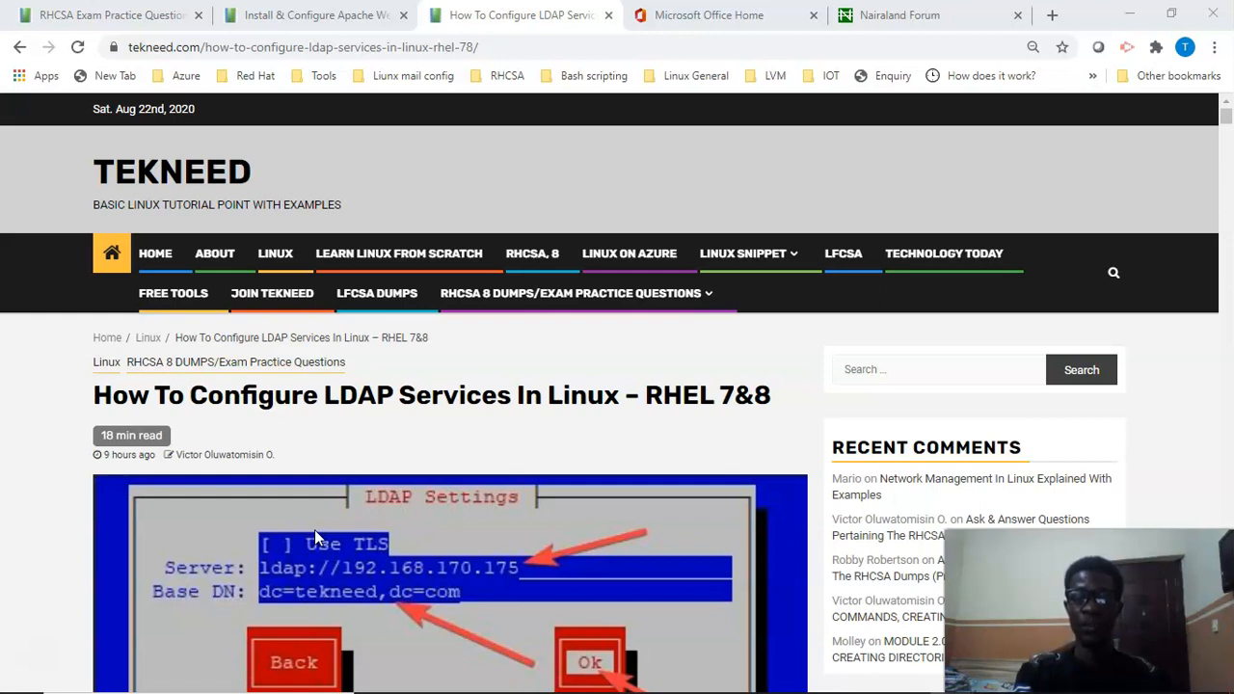
{"action": "mouse_move", "coordinate": [307, 531]}
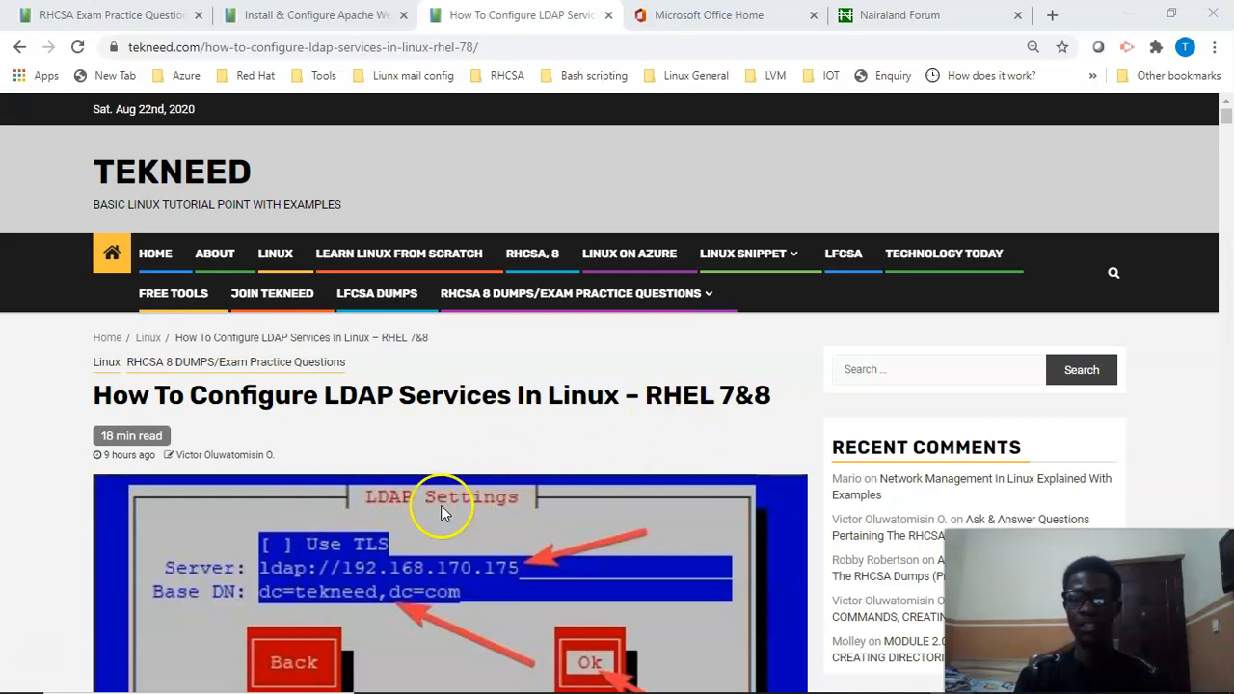
{"action": "mouse_move", "coordinate": [1109, 369]}
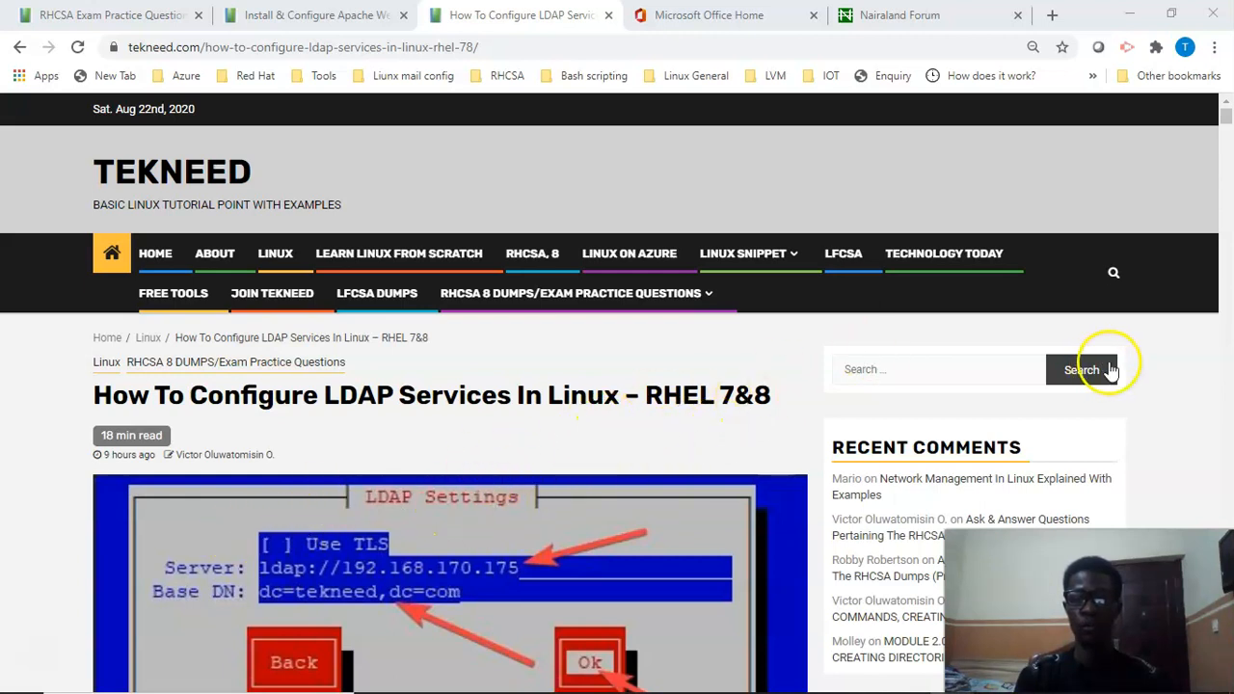
{"action": "scroll", "scroll_direction": "down", "scroll_amount": 3}
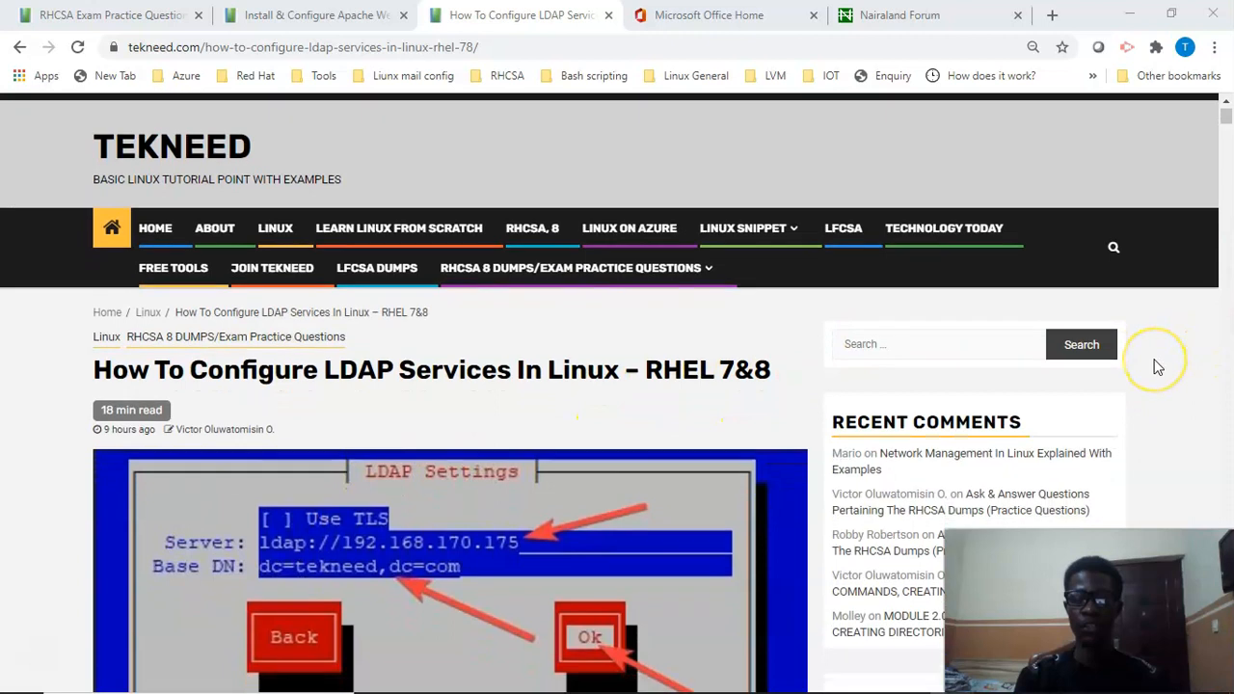
{"action": "scroll", "scroll_direction": "down", "scroll_amount": 3}
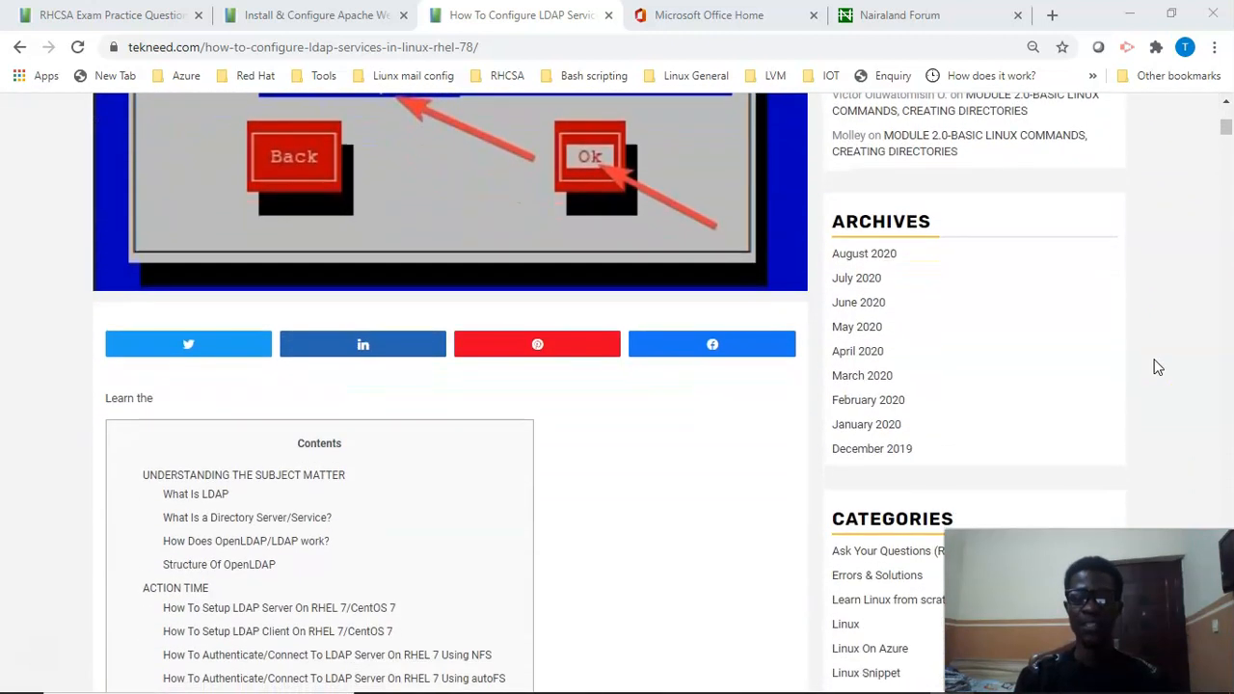
{"action": "scroll", "scroll_direction": "down", "scroll_amount": 3}
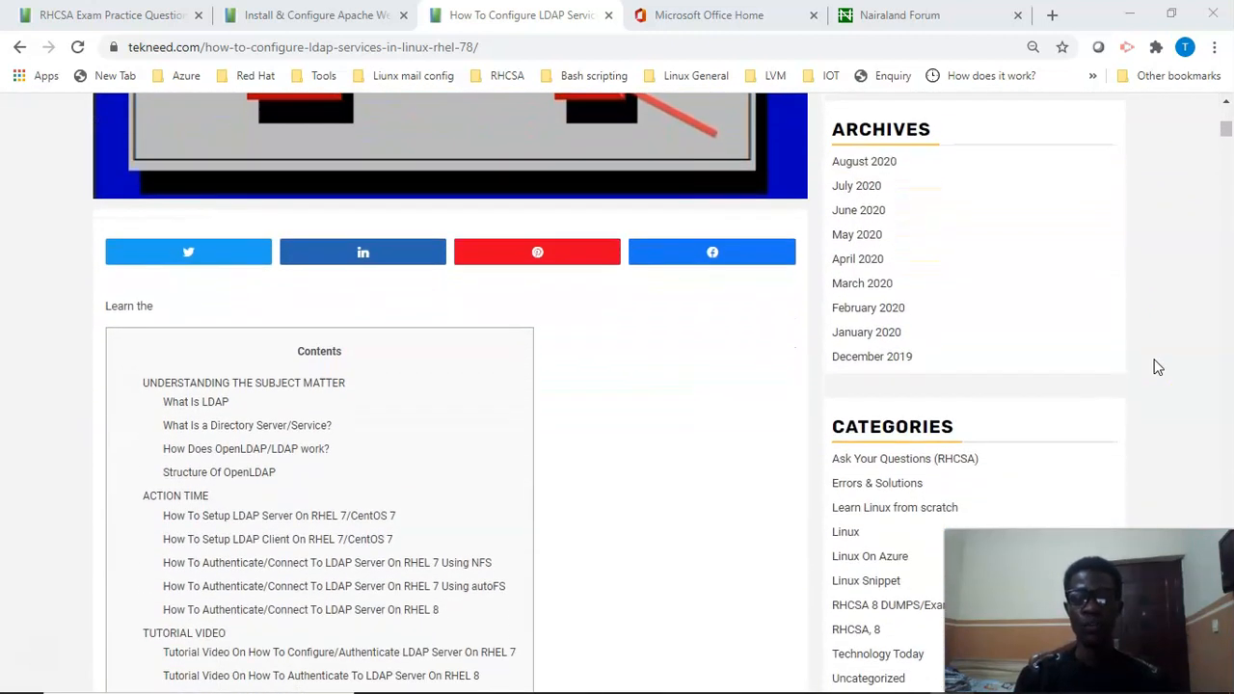
{"action": "scroll", "scroll_direction": "down", "scroll_amount": 3}
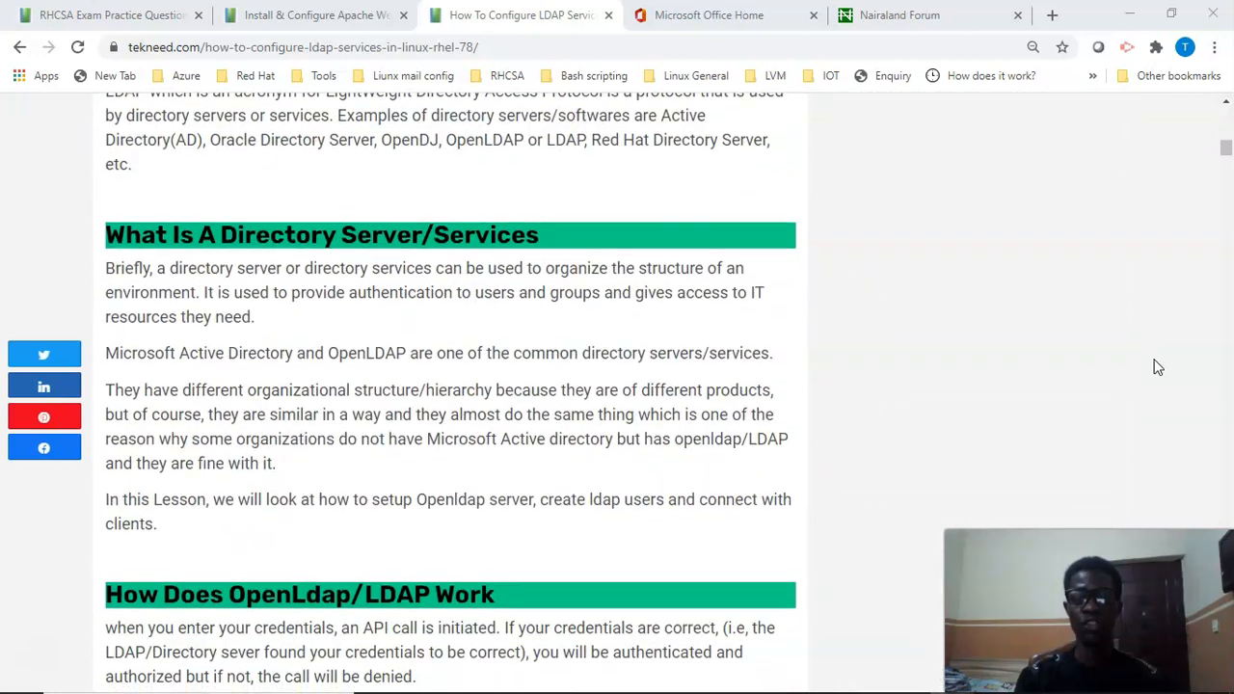
{"action": "scroll", "scroll_direction": "down", "scroll_amount": 3}
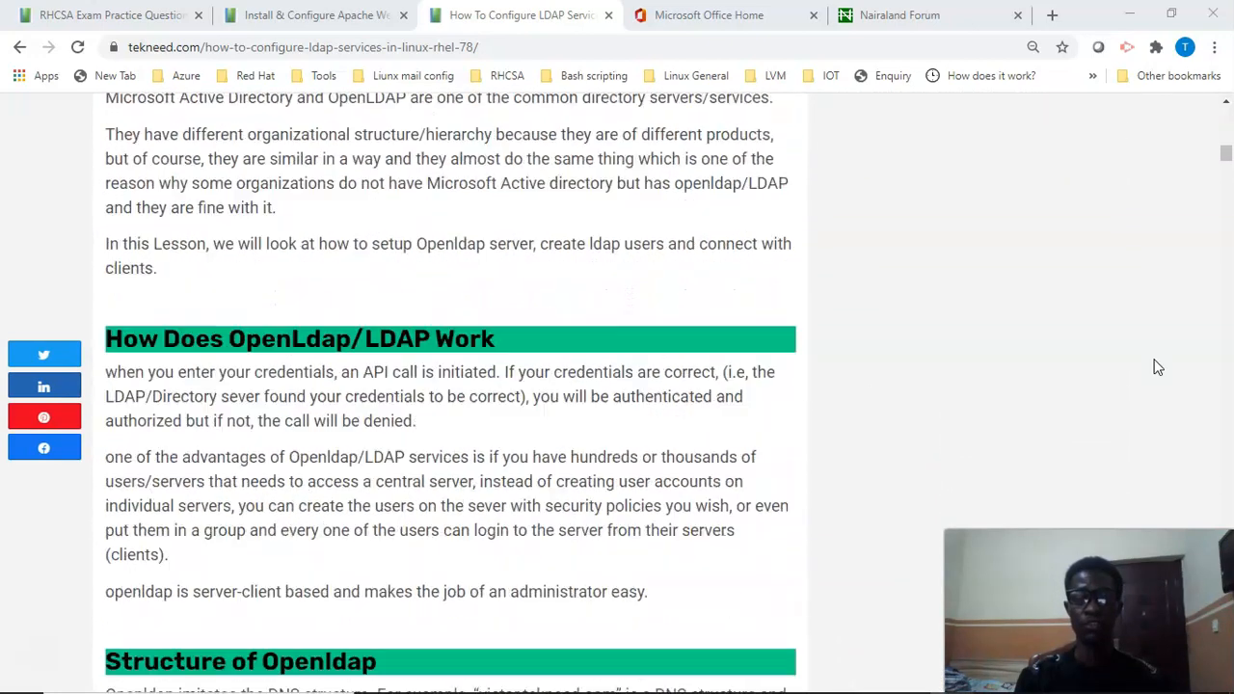
{"action": "scroll", "scroll_direction": "down", "scroll_amount": 3}
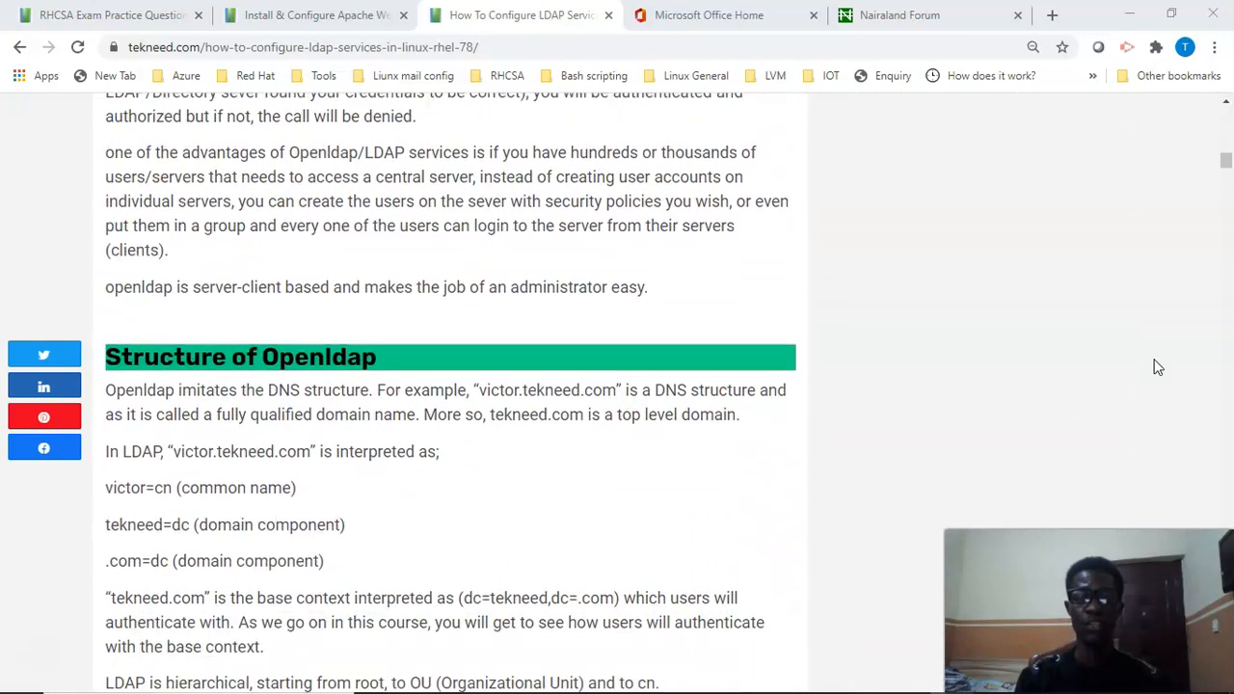
{"action": "scroll", "scroll_direction": "down", "scroll_amount": 3}
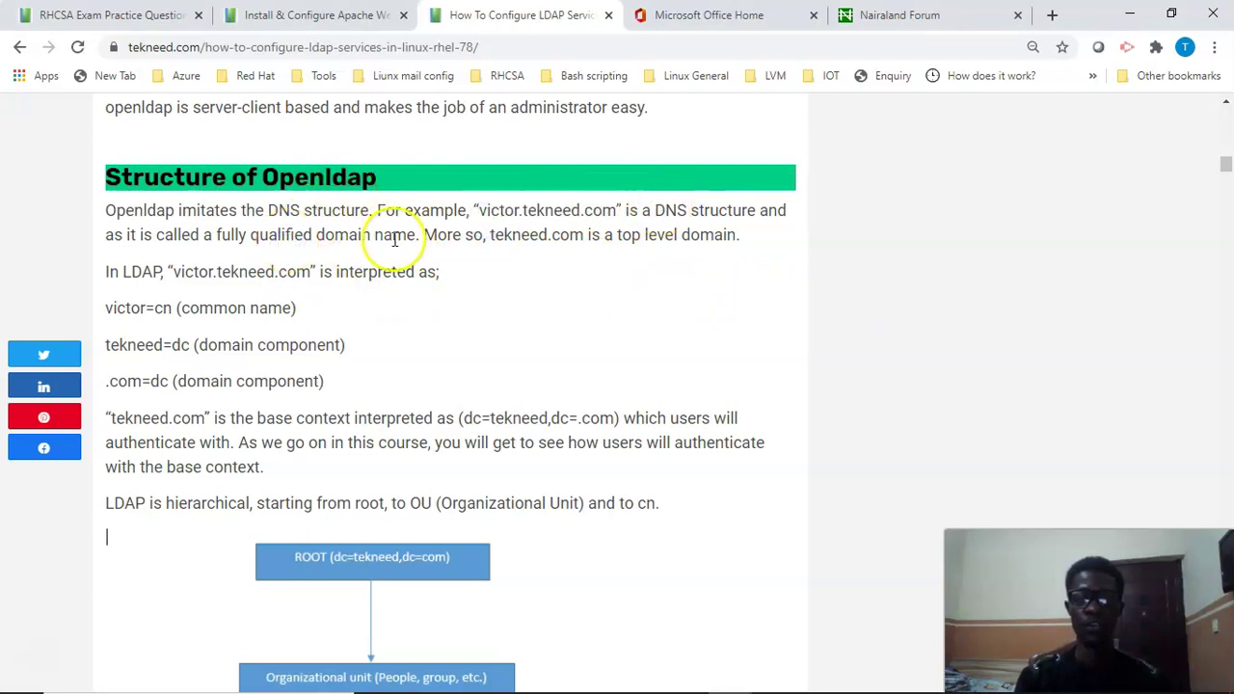
{"action": "double_click", "coordinate": [530, 235]}
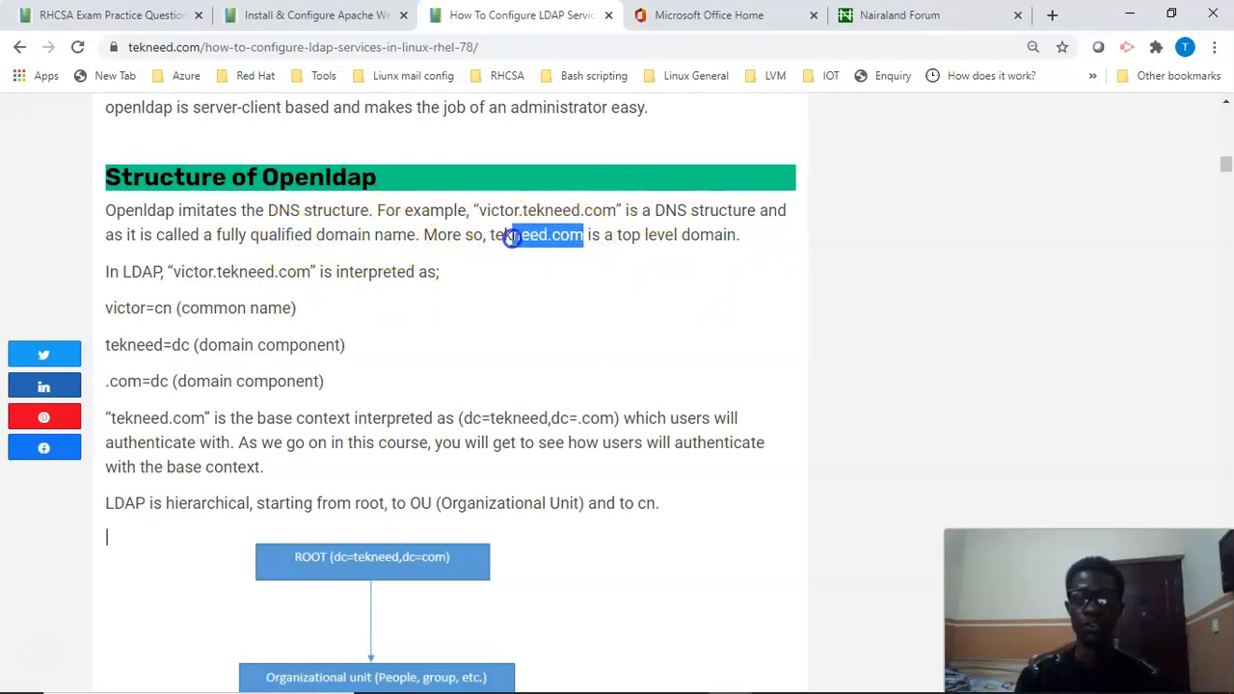
{"action": "left_click", "coordinate": [495, 271]}
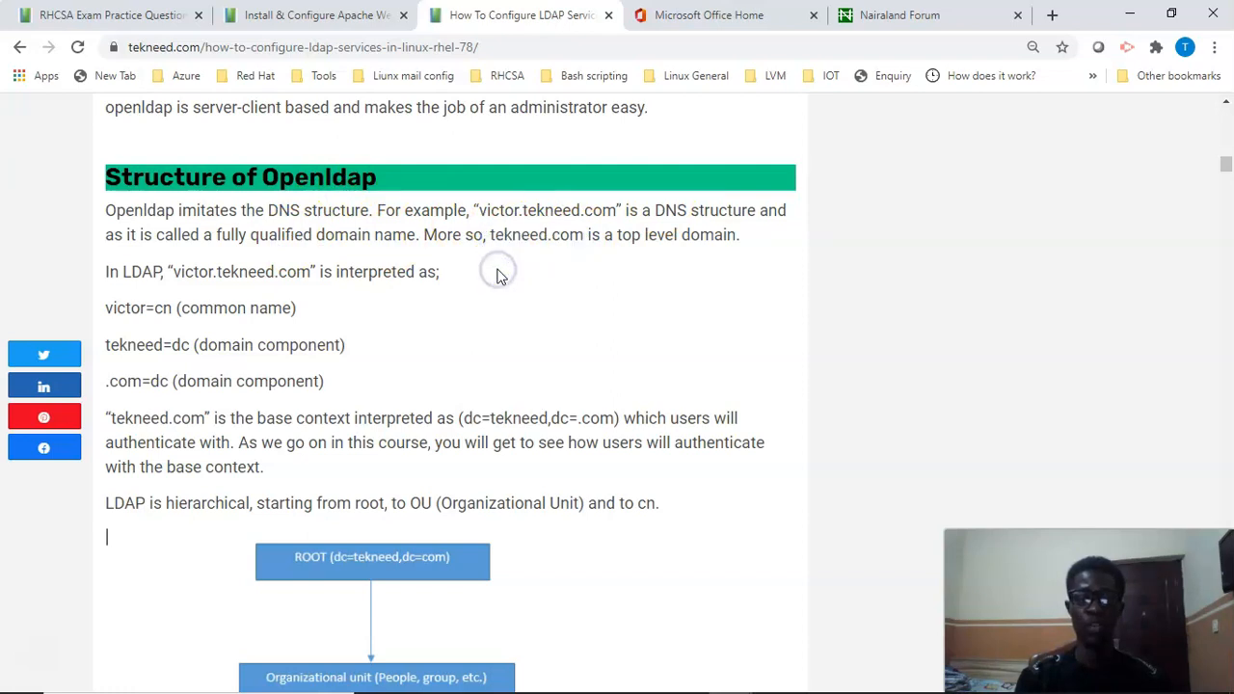
{"action": "mouse_move", "coordinate": [218, 326]}
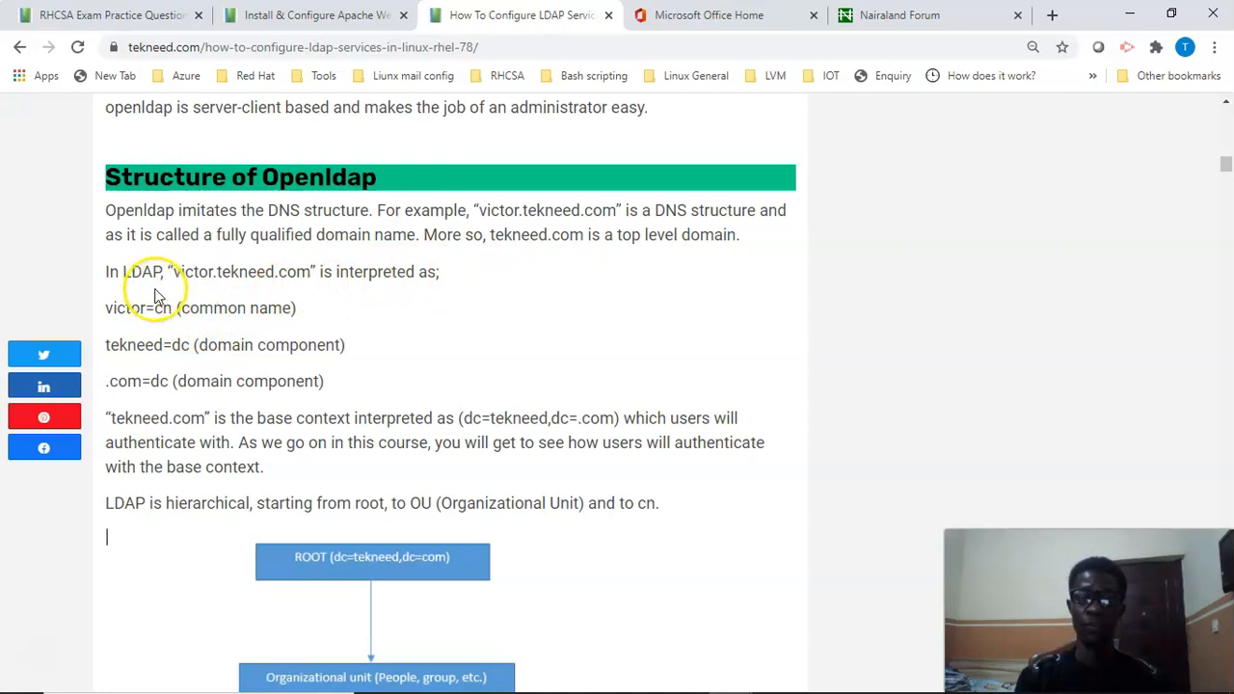
{"action": "double_click", "coordinate": [190, 272]}
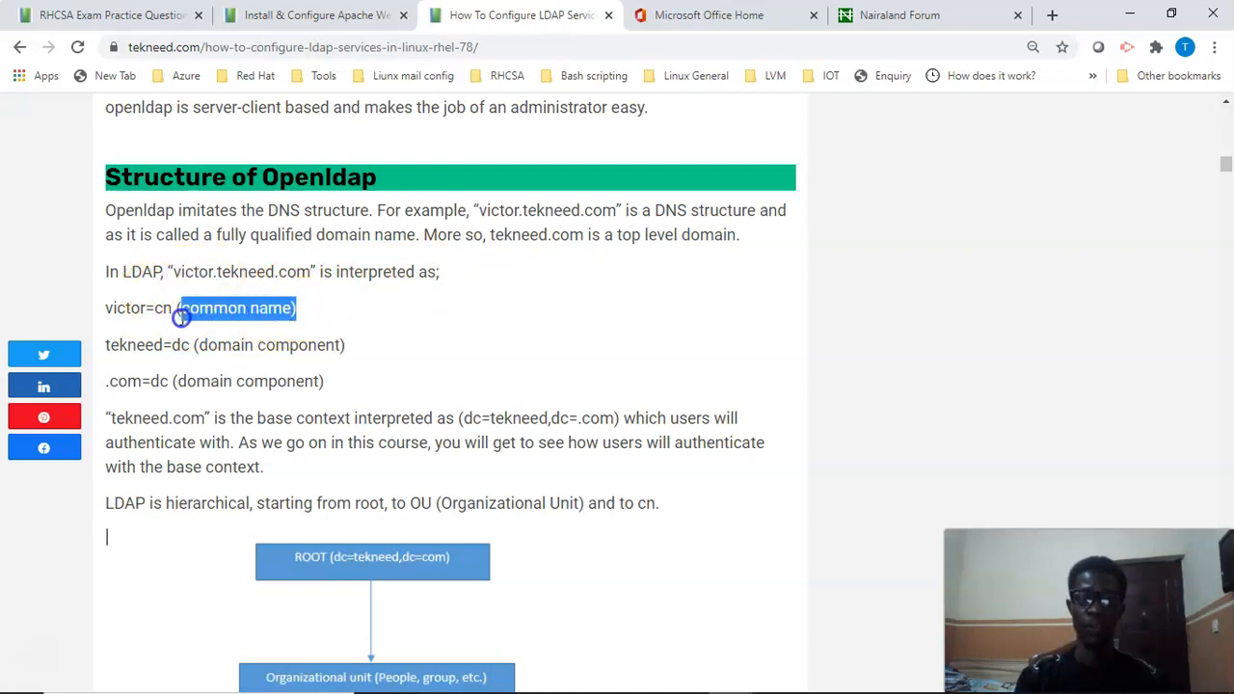
{"action": "mouse_move", "coordinate": [169, 351]}
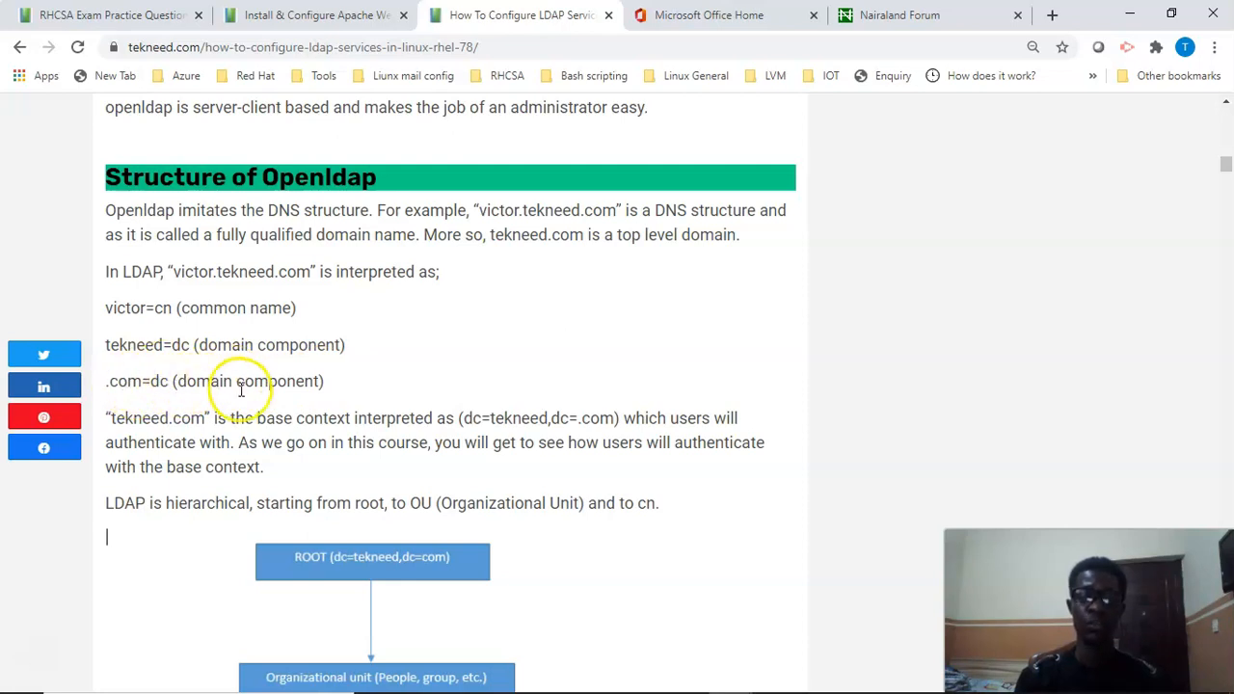
{"action": "scroll", "scroll_direction": "down", "scroll_amount": 3}
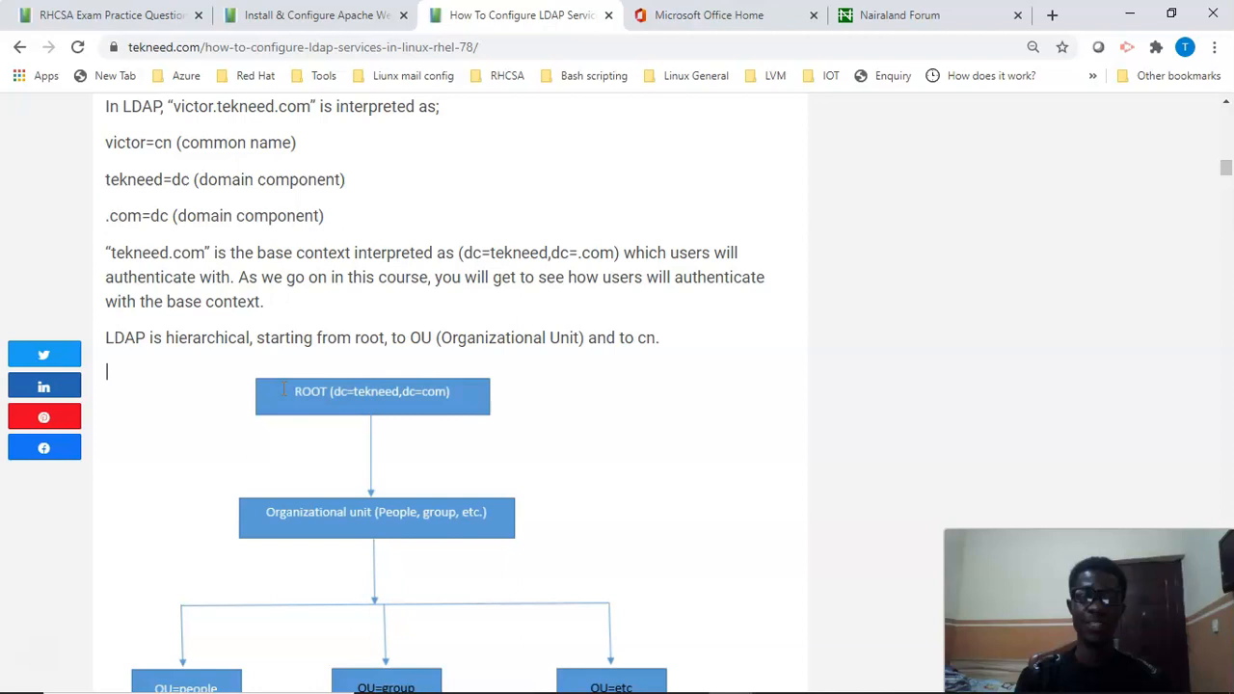
{"action": "scroll", "scroll_direction": "down", "scroll_amount": 3}
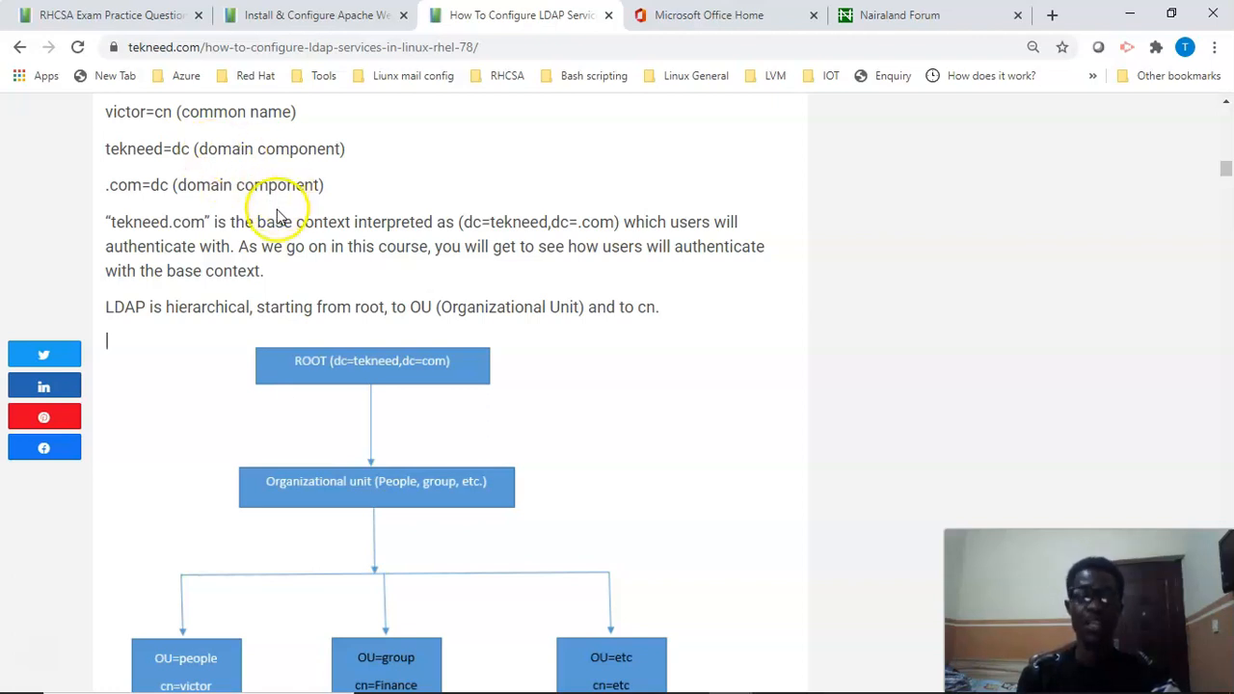
{"action": "mouse_move", "coordinate": [414, 282]}
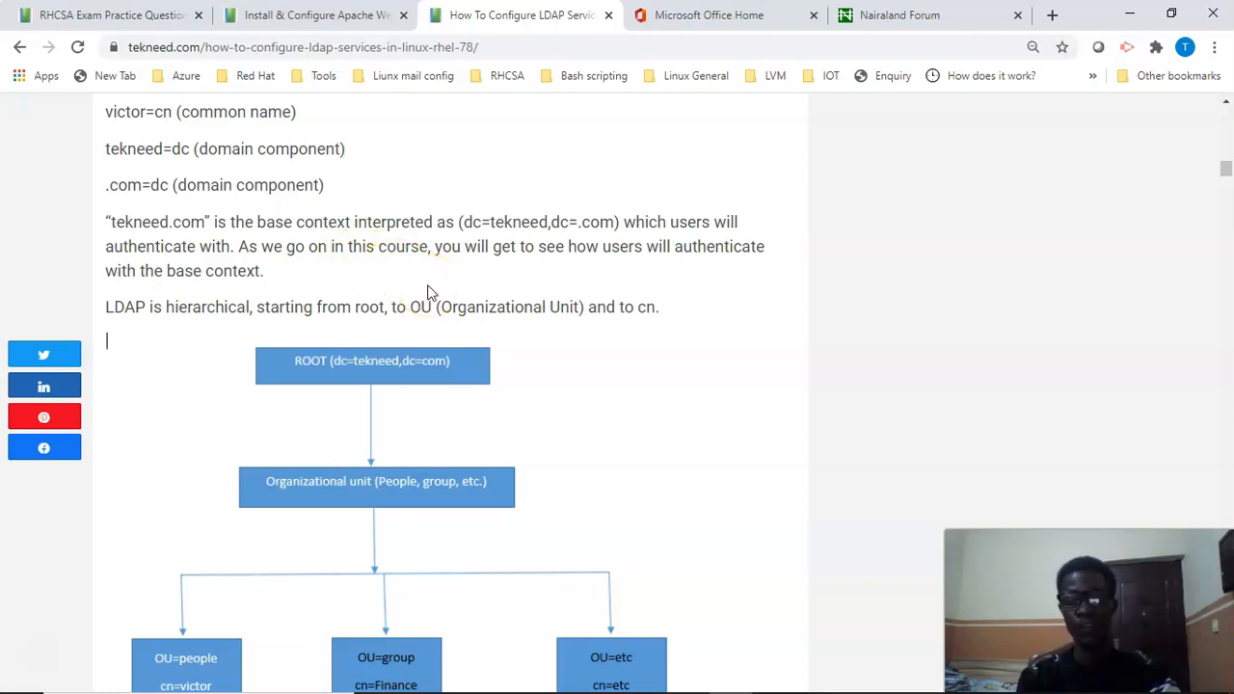
{"action": "mouse_move", "coordinate": [432, 278]}
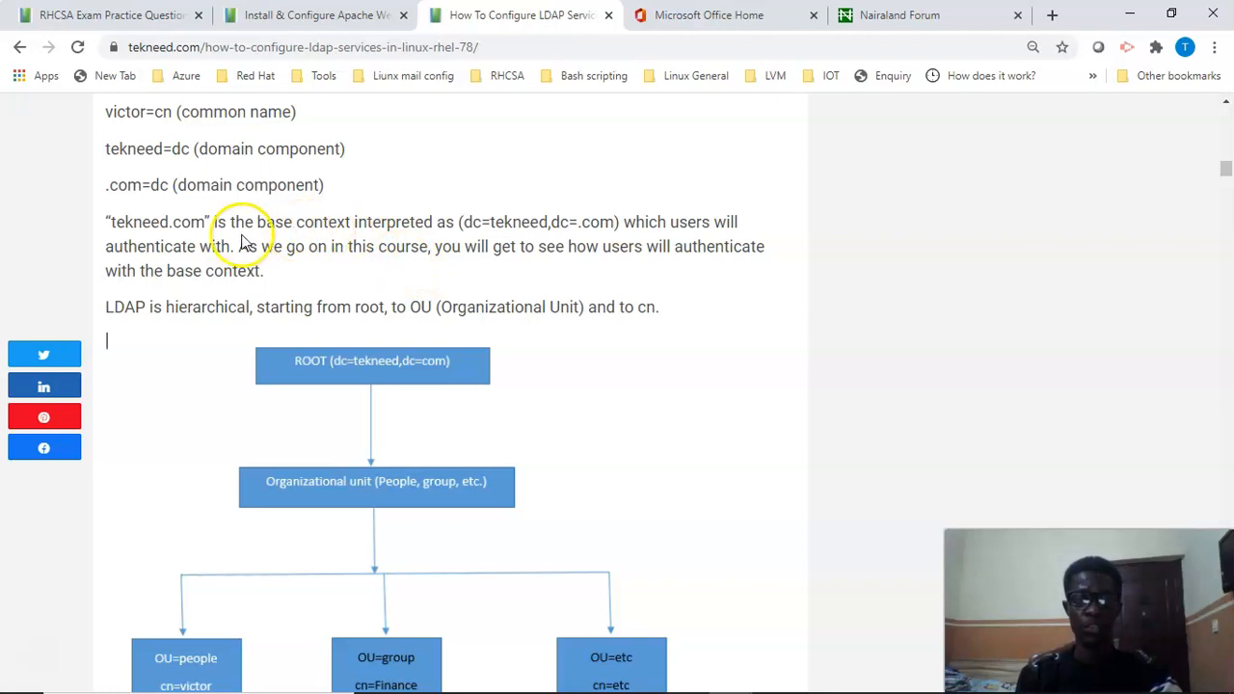
{"action": "mouse_move", "coordinate": [112, 224]}
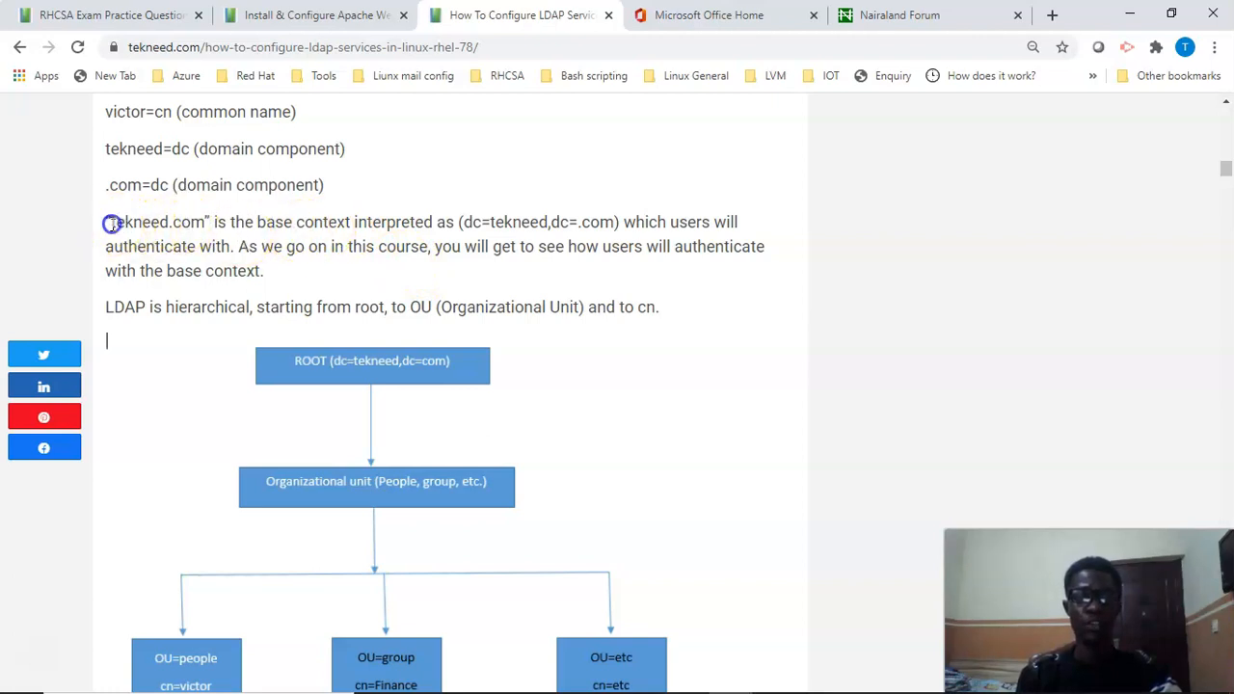
{"action": "mouse_move", "coordinate": [305, 238]}
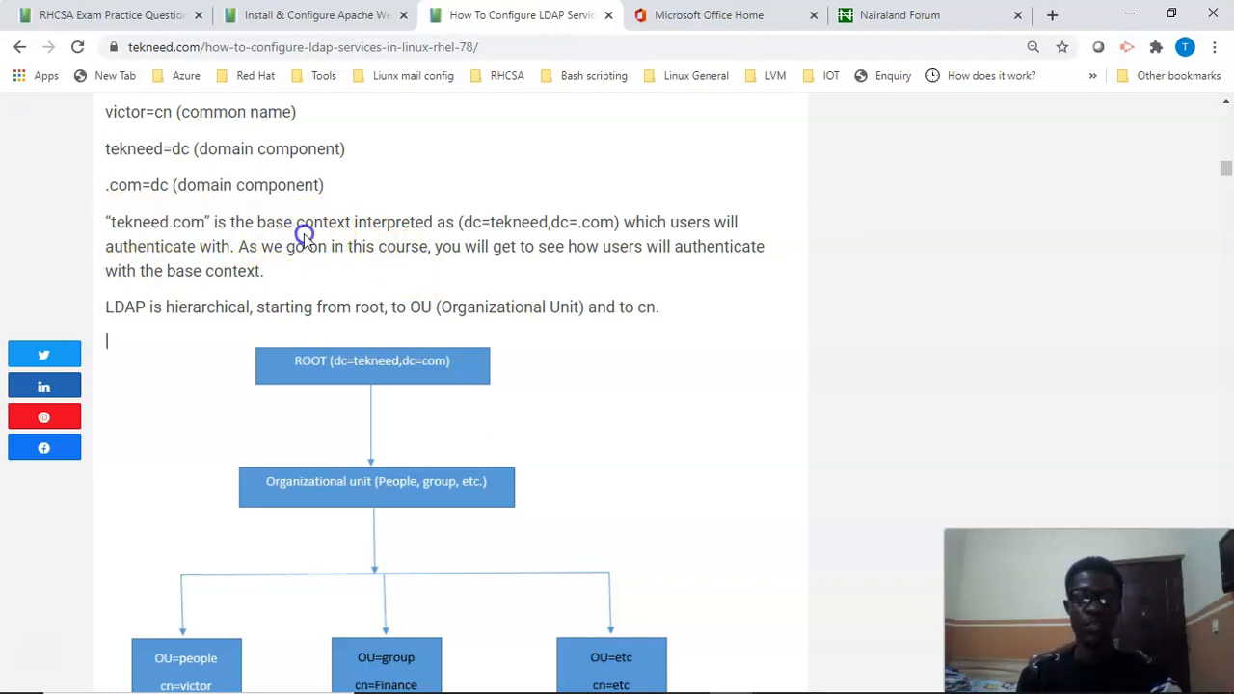
{"action": "mouse_move", "coordinate": [466, 221]}
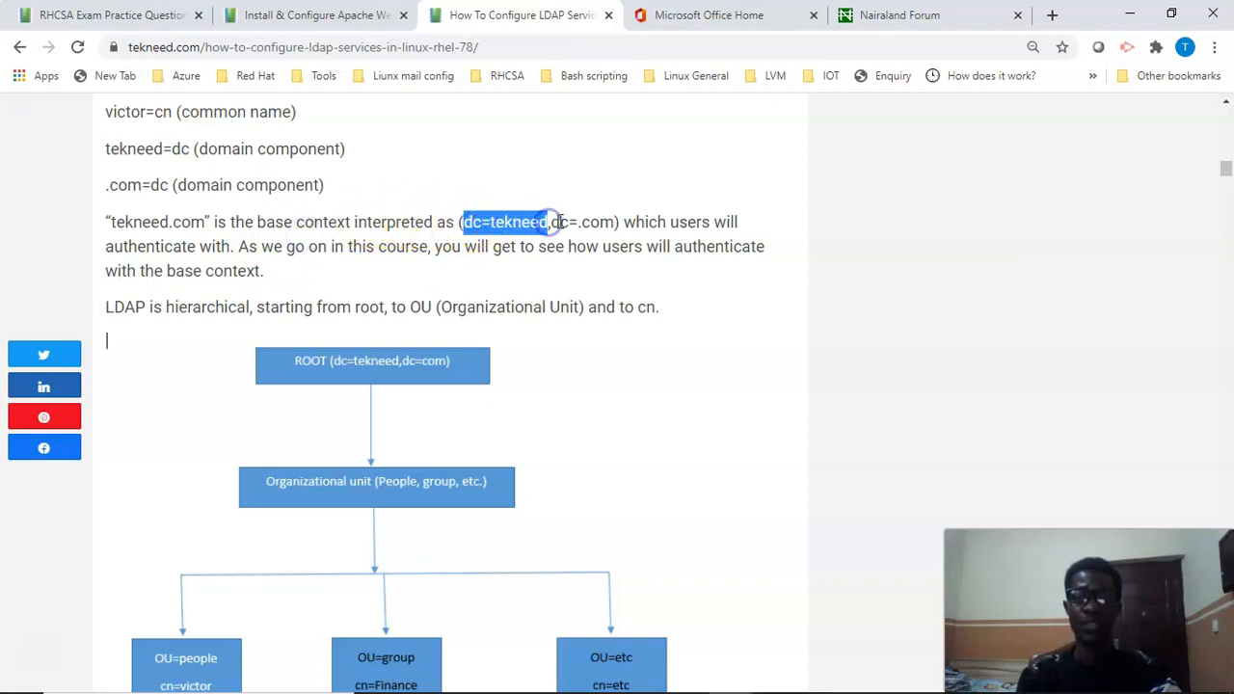
{"action": "left_click", "coordinate": [680, 239]}
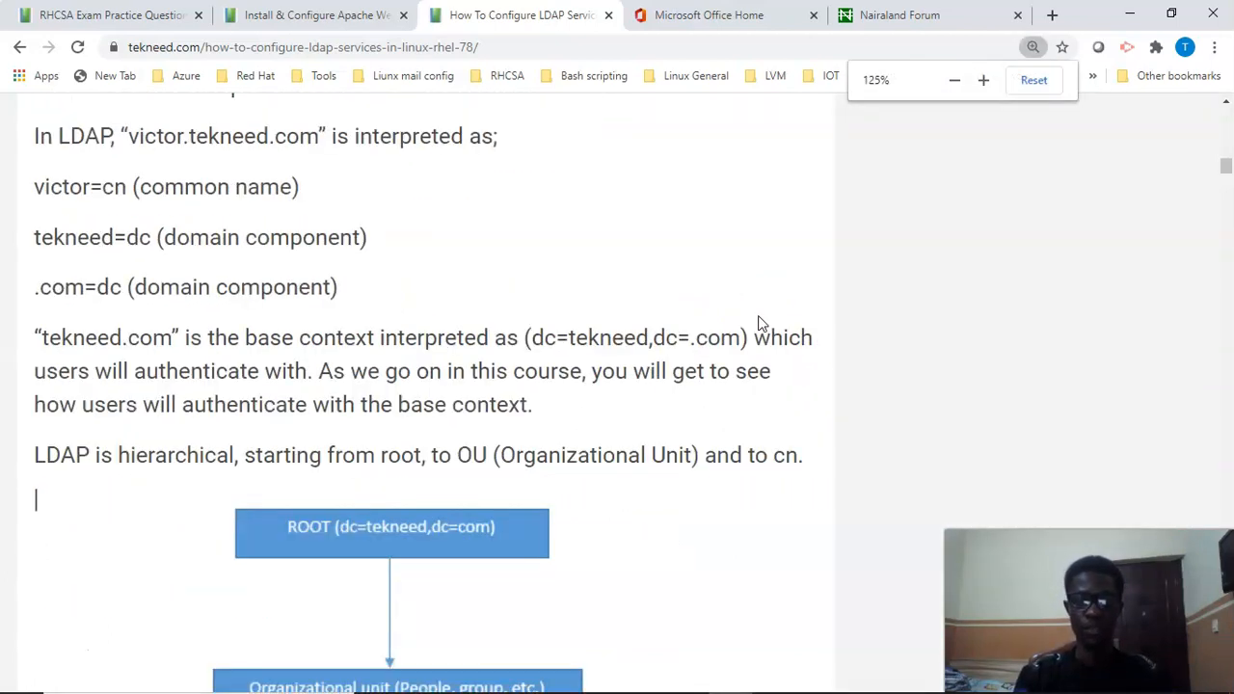
{"action": "left_click", "coordinate": [953, 80]}
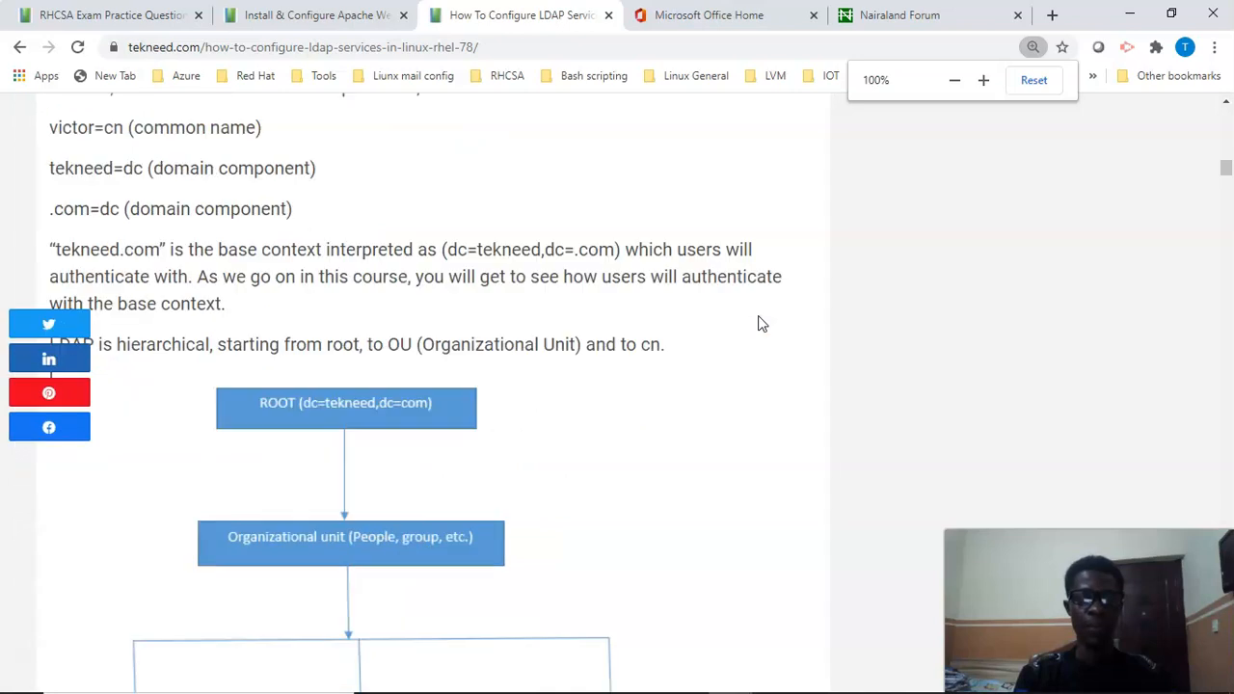
{"action": "left_click", "coordinate": [952, 80]}
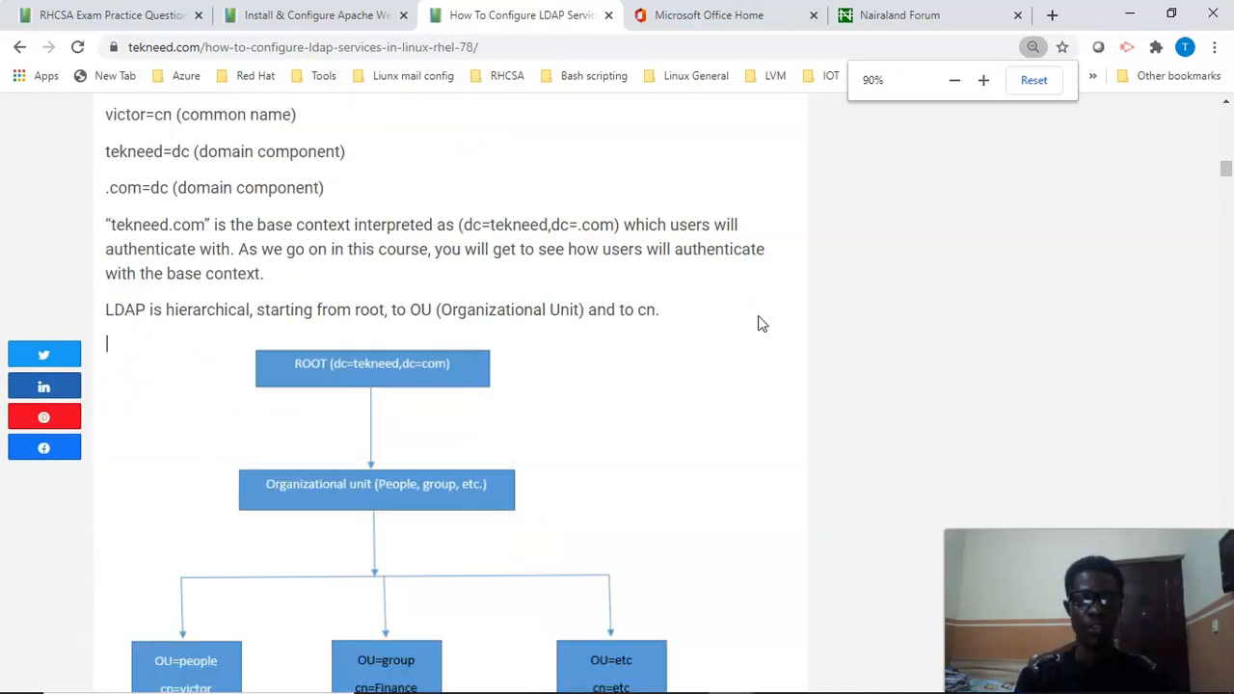
{"action": "scroll", "scroll_direction": "down", "scroll_amount": 3}
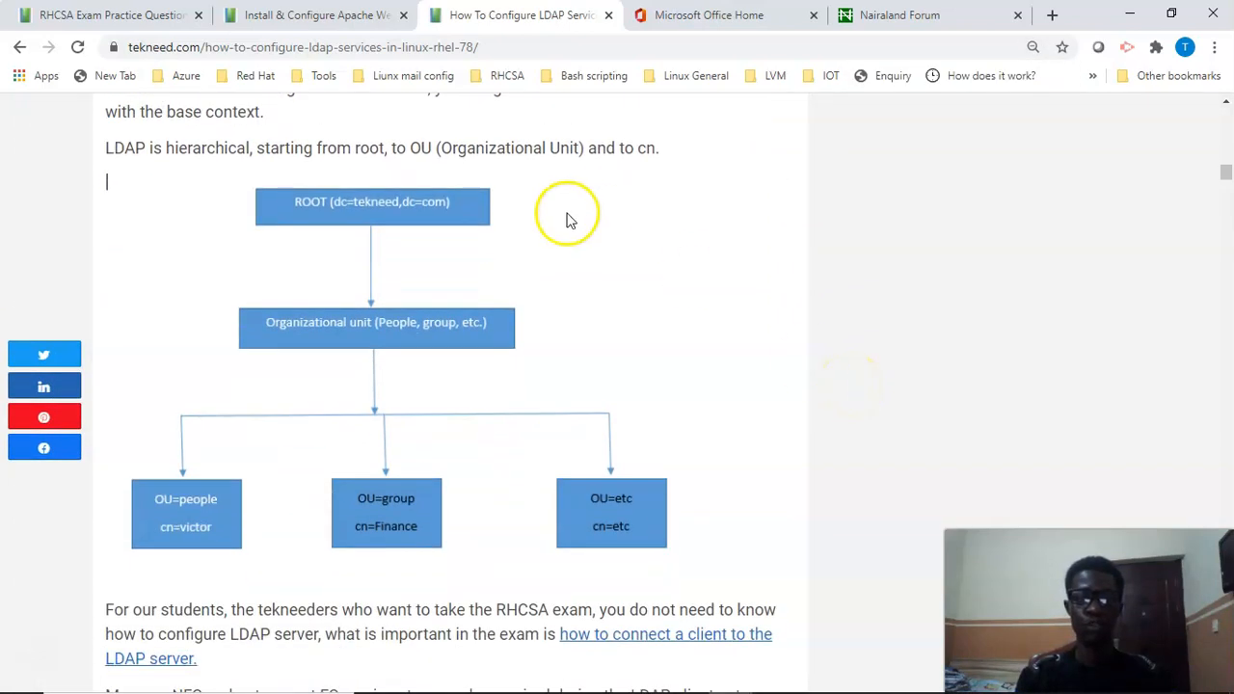
{"action": "mouse_move", "coordinate": [417, 205]}
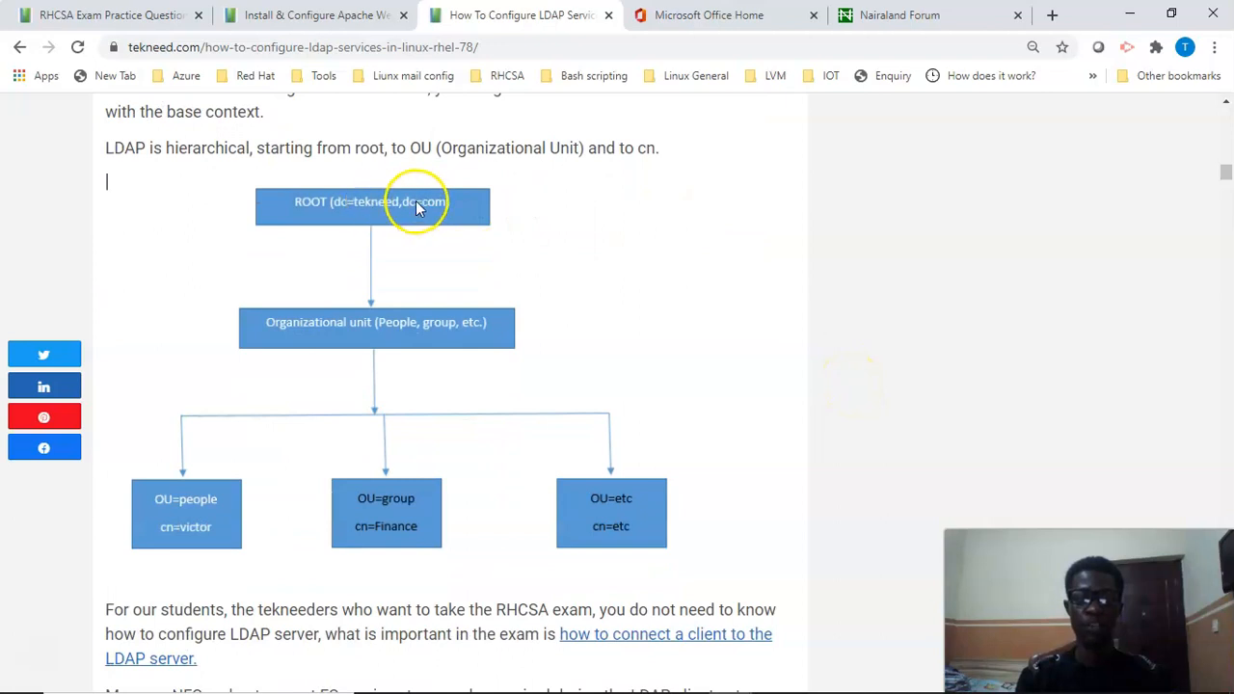
{"action": "scroll", "scroll_direction": "down", "scroll_amount": 3}
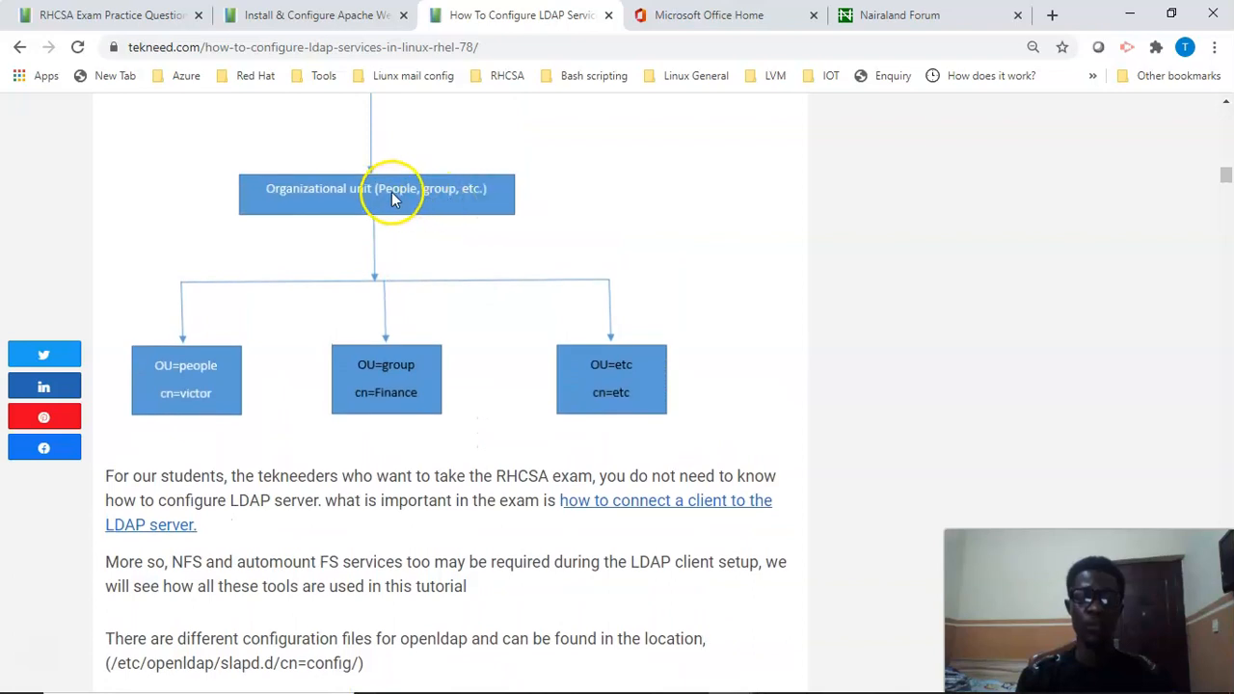
{"action": "mouse_move", "coordinate": [496, 203]}
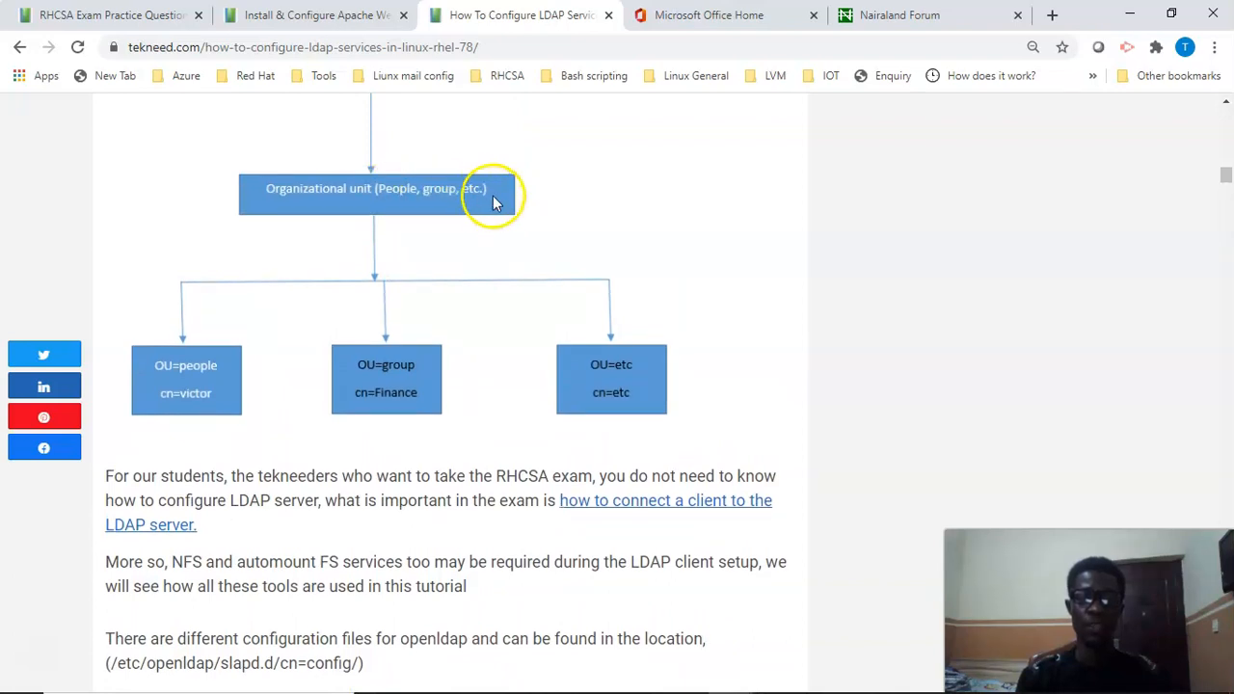
{"action": "mouse_move", "coordinate": [536, 206]}
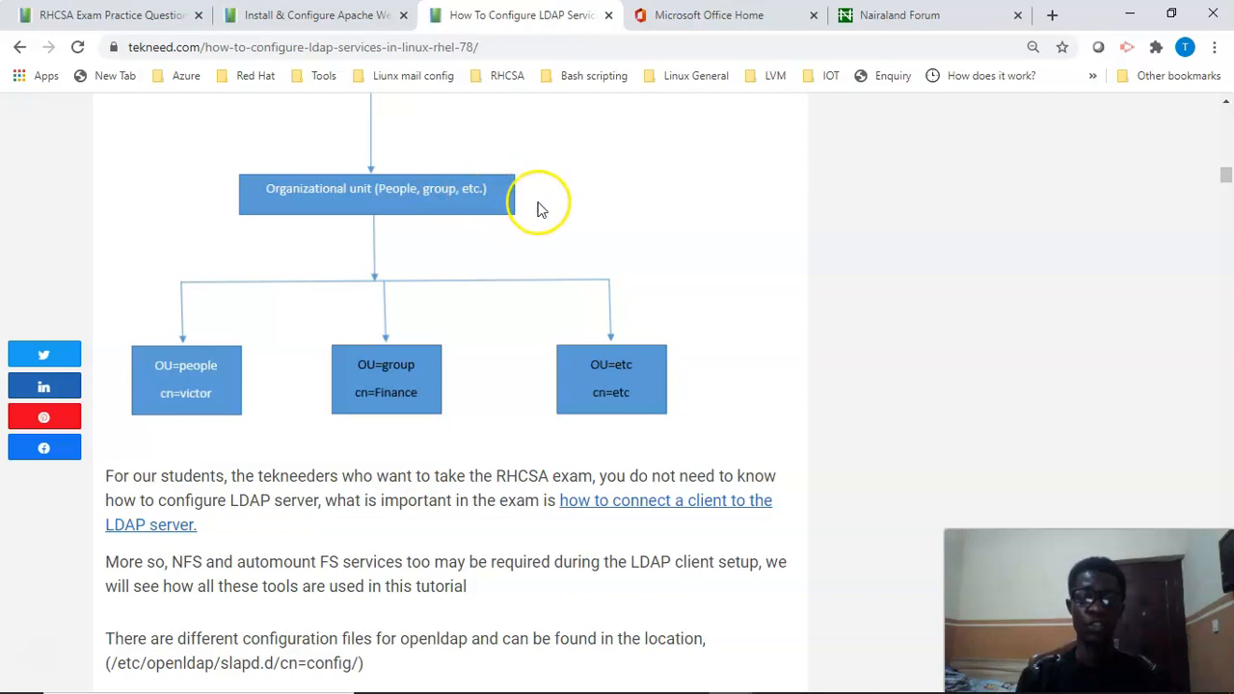
{"action": "scroll", "scroll_direction": "down", "scroll_amount": 3}
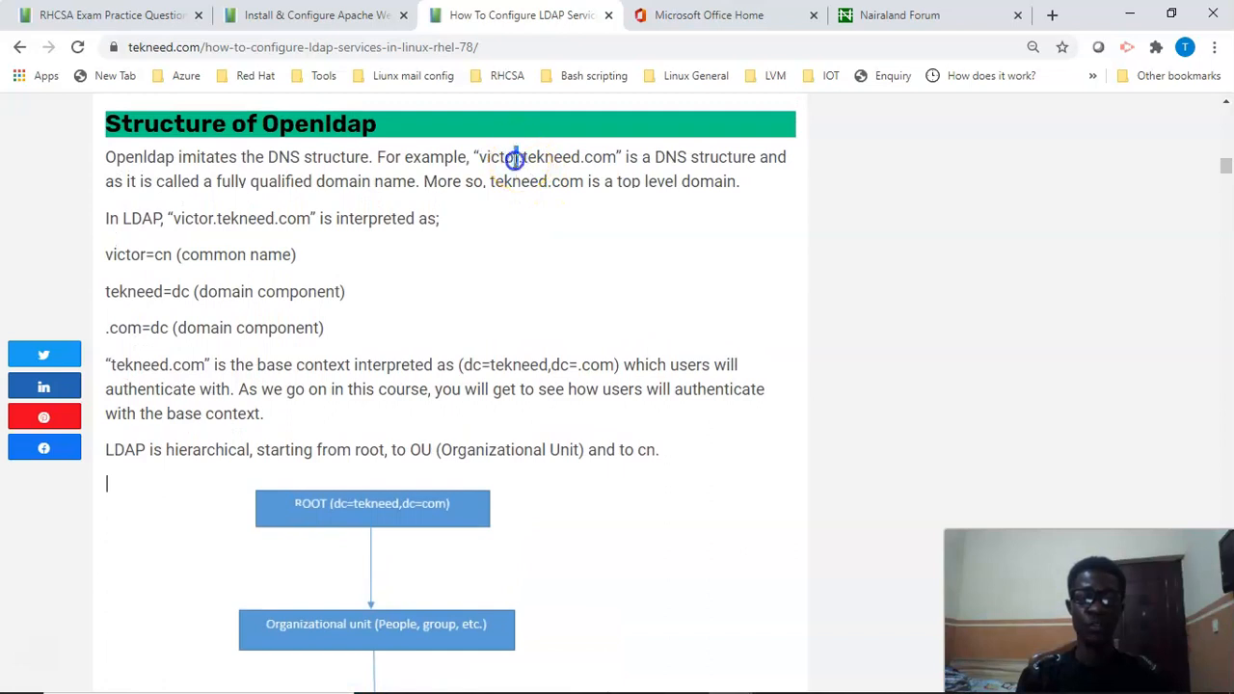
{"action": "double_click", "coordinate": [557, 156]}
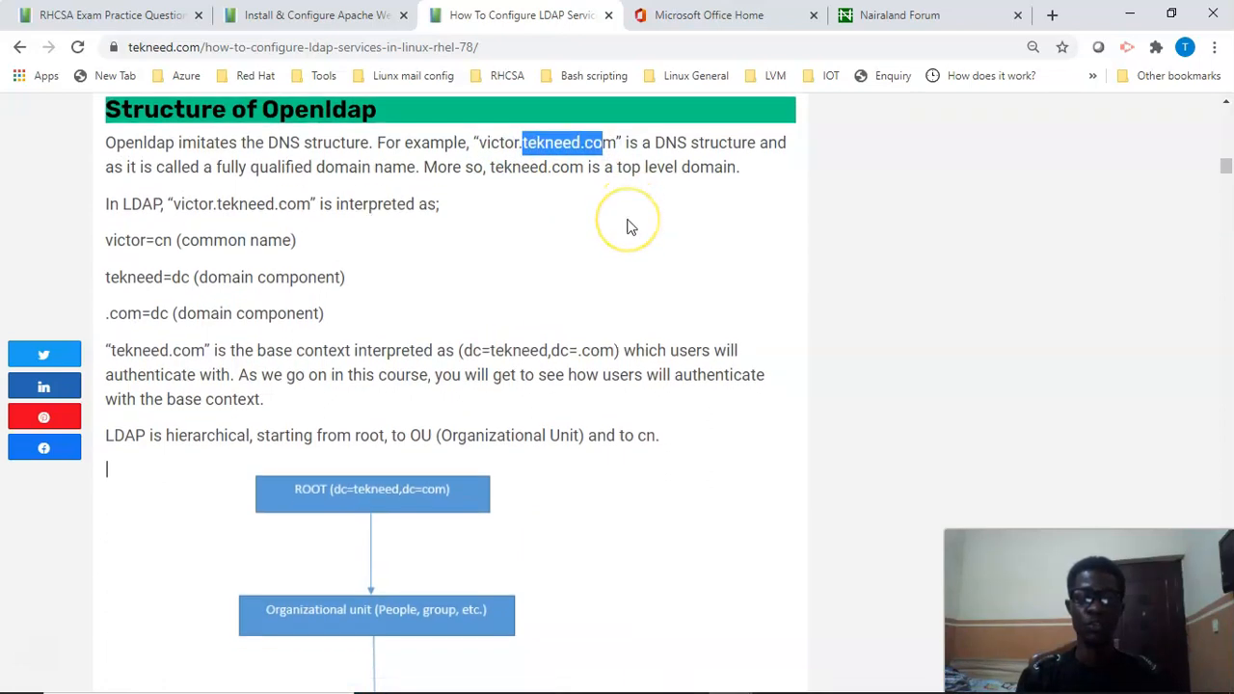
{"action": "scroll", "scroll_direction": "down", "scroll_amount": 3}
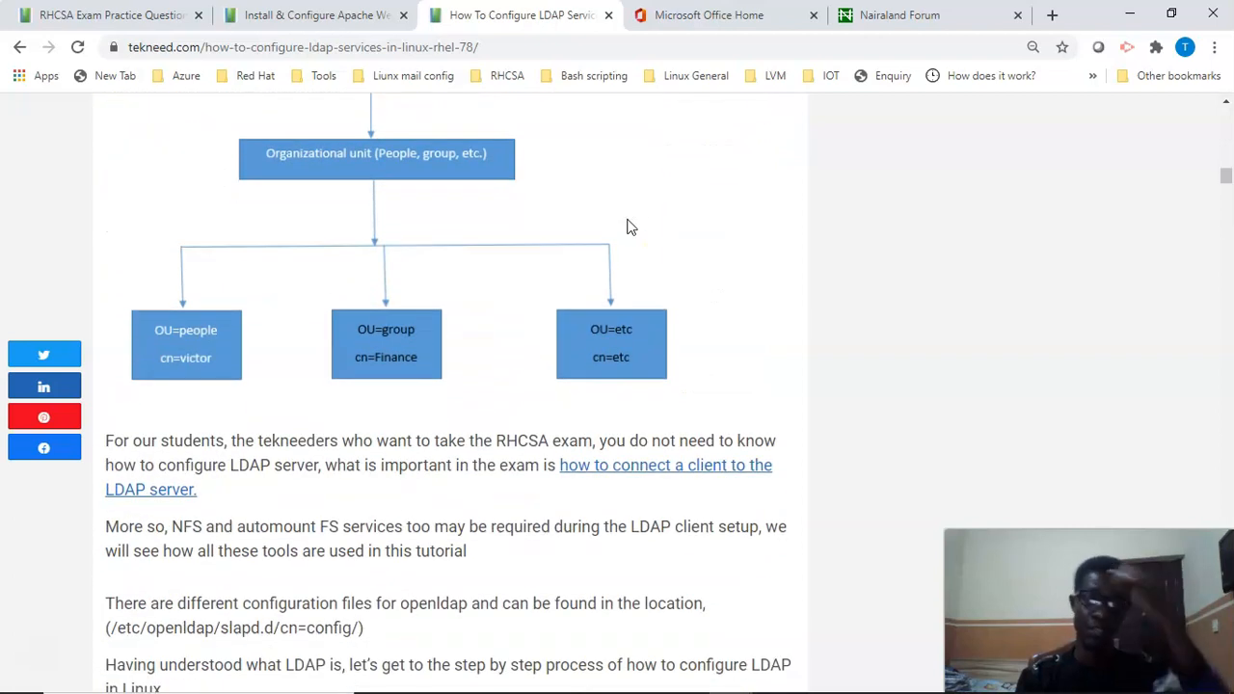
{"action": "scroll", "scroll_direction": "up", "scroll_amount": 3}
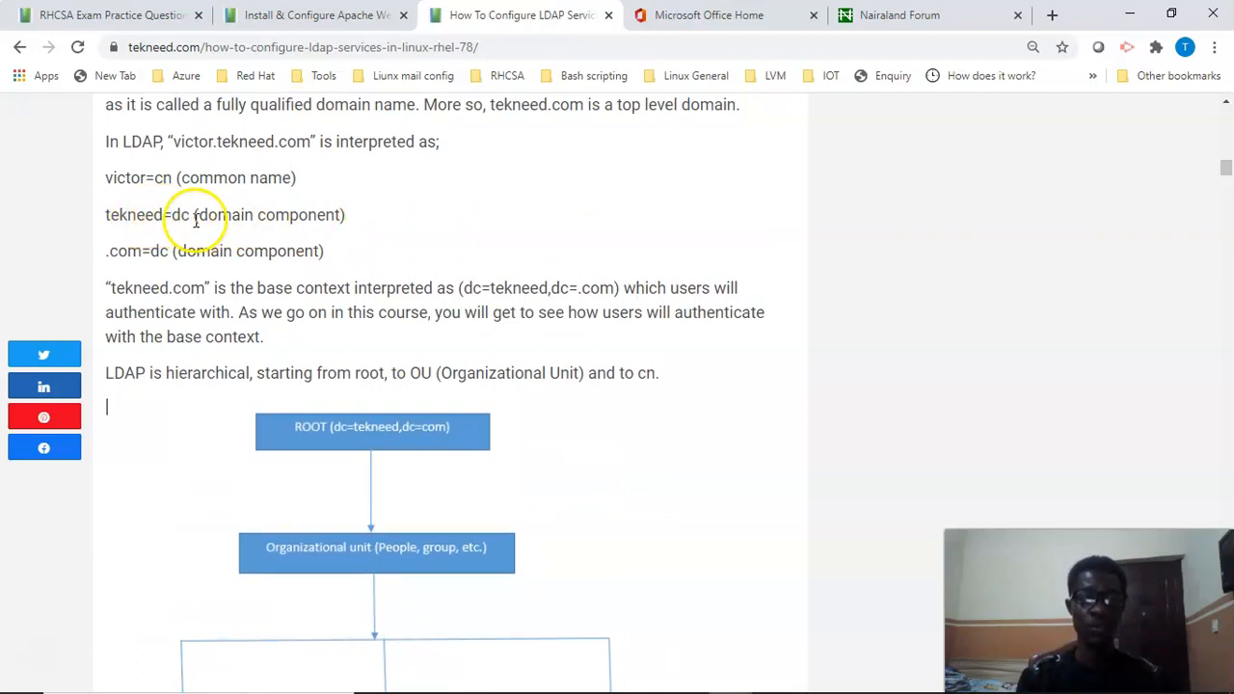
{"action": "scroll", "scroll_direction": "down", "scroll_amount": 3}
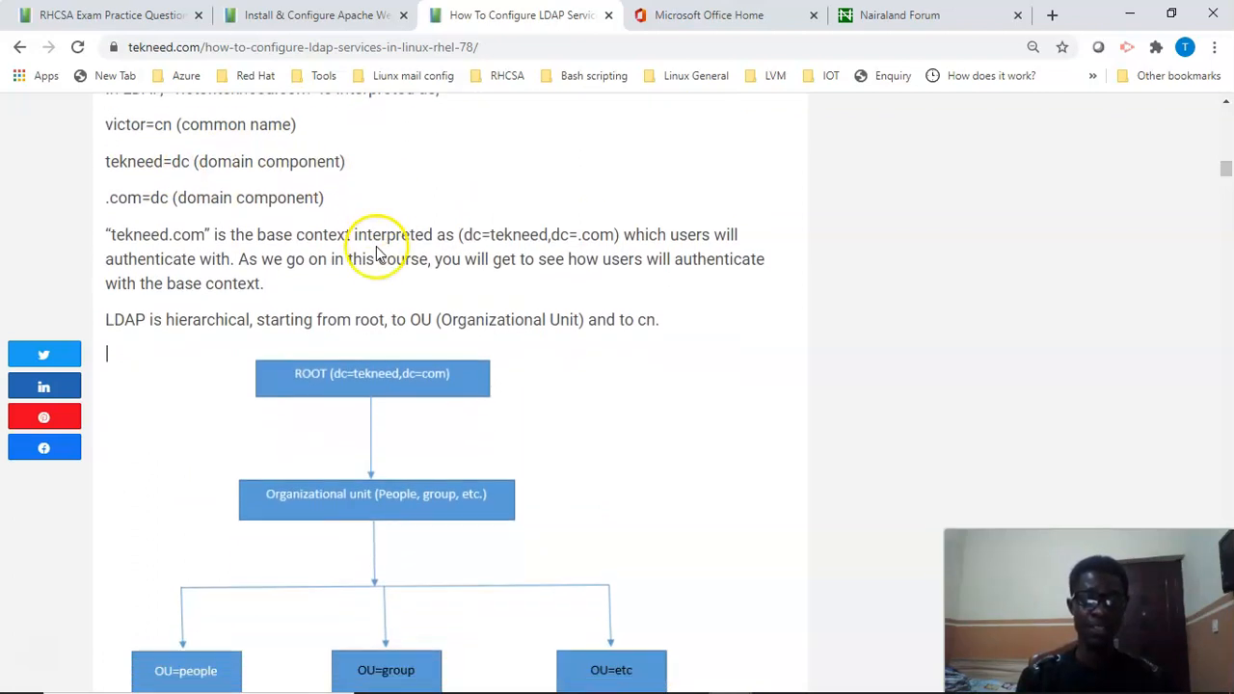
{"action": "scroll", "scroll_direction": "down", "scroll_amount": 3}
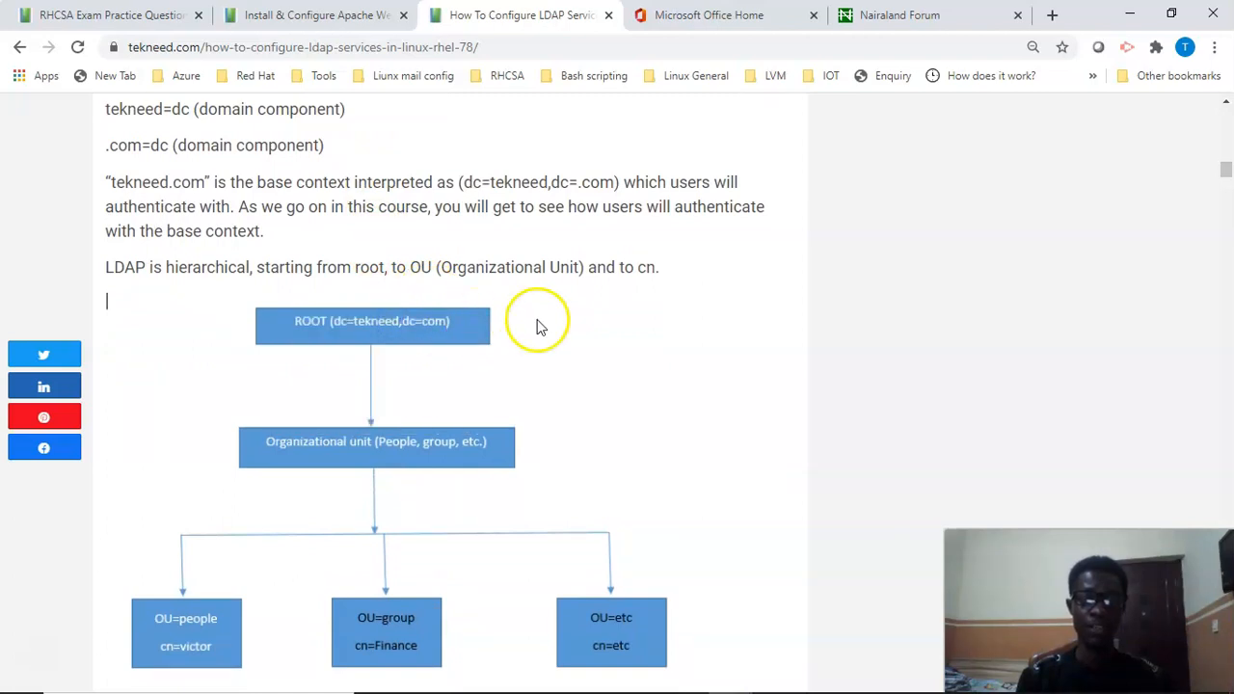
{"action": "scroll", "scroll_direction": "down", "scroll_amount": 3}
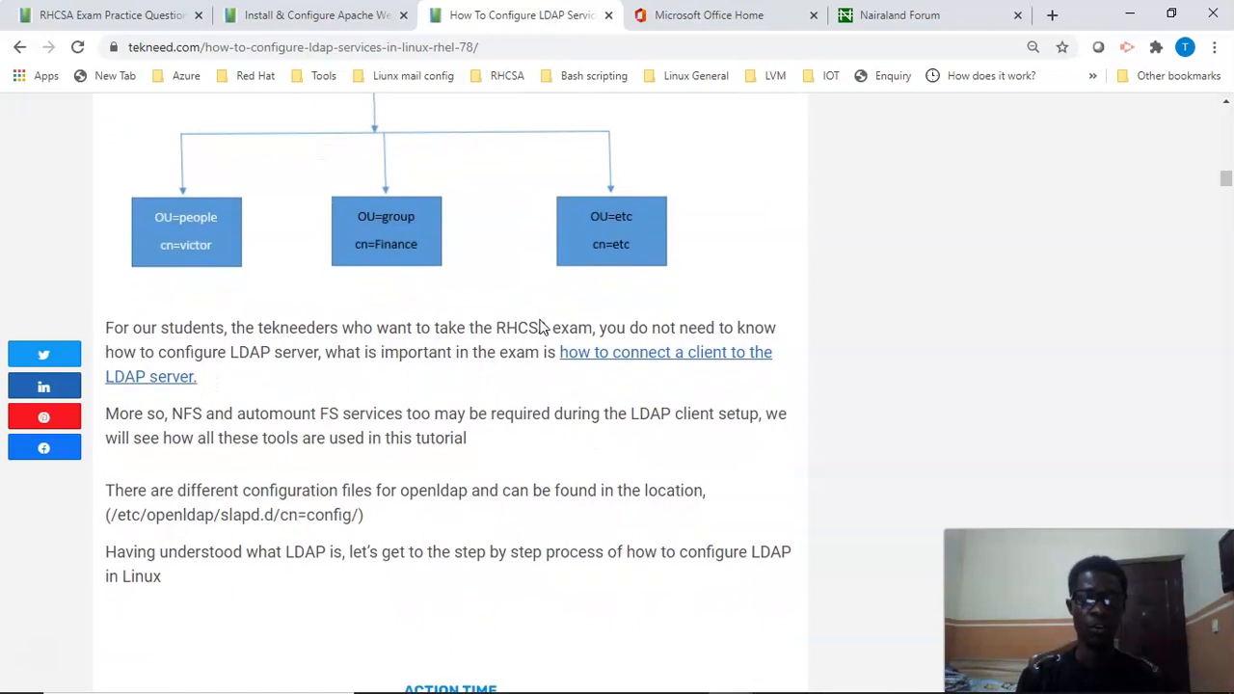
{"action": "scroll", "scroll_direction": "down", "scroll_amount": 3}
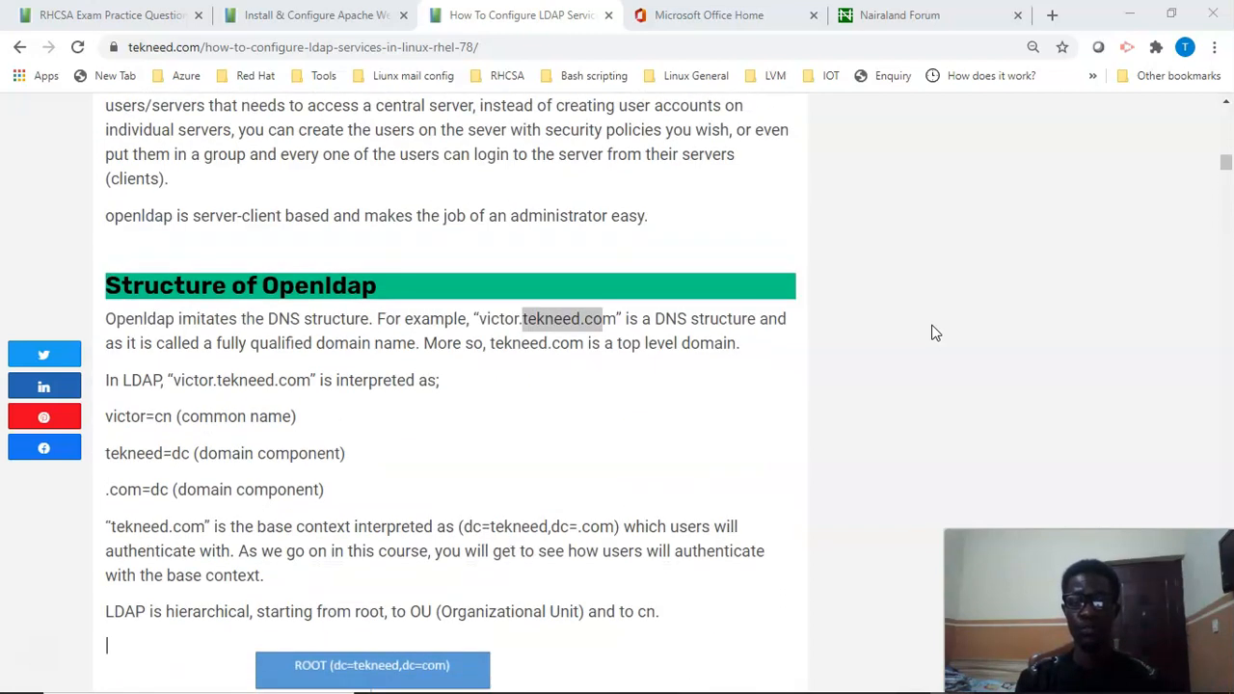
- Scroll the article near its top, showing the LDAP Settings screenshot and contents box
{"action": "scroll", "scroll_direction": "down", "scroll_amount": 3}
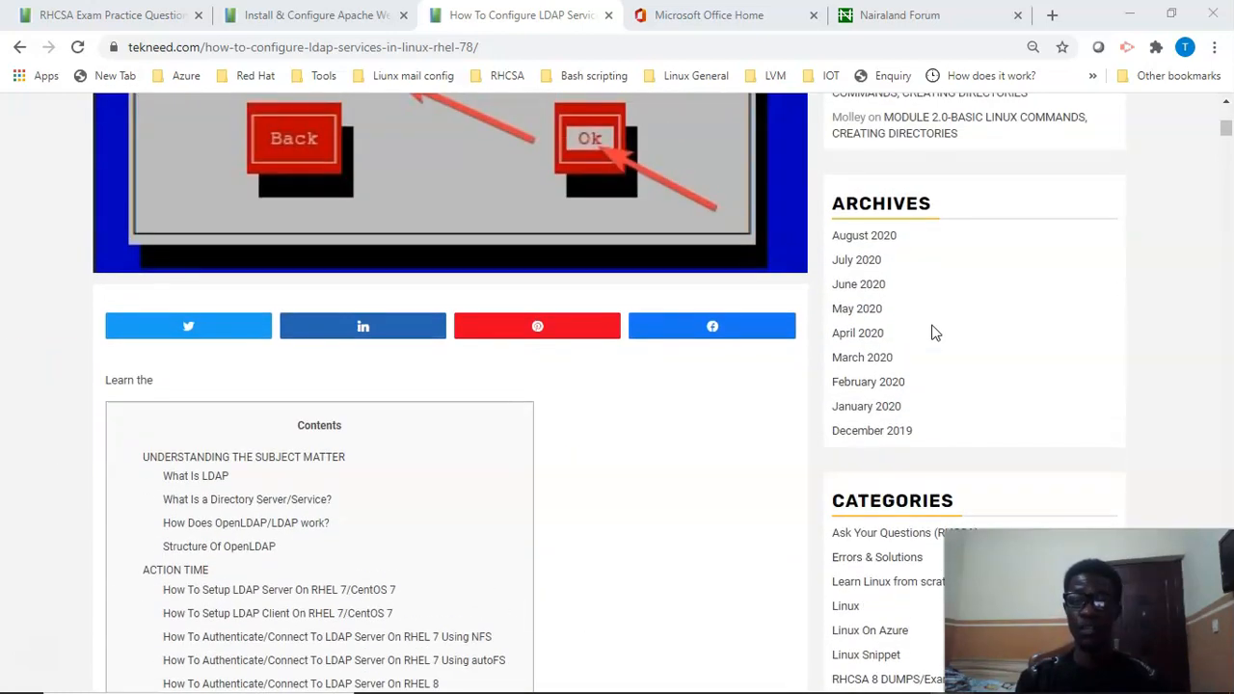
{"action": "scroll", "scroll_direction": "down", "scroll_amount": 3}
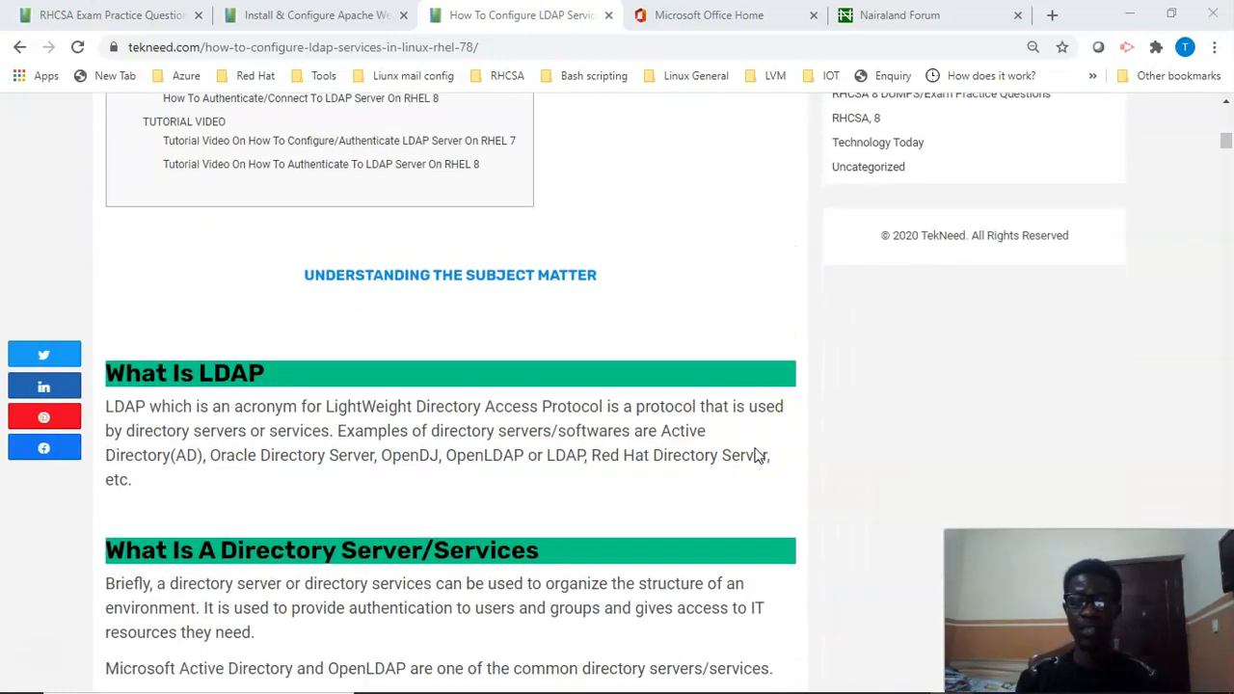
{"action": "scroll", "scroll_direction": "down", "scroll_amount": 3}
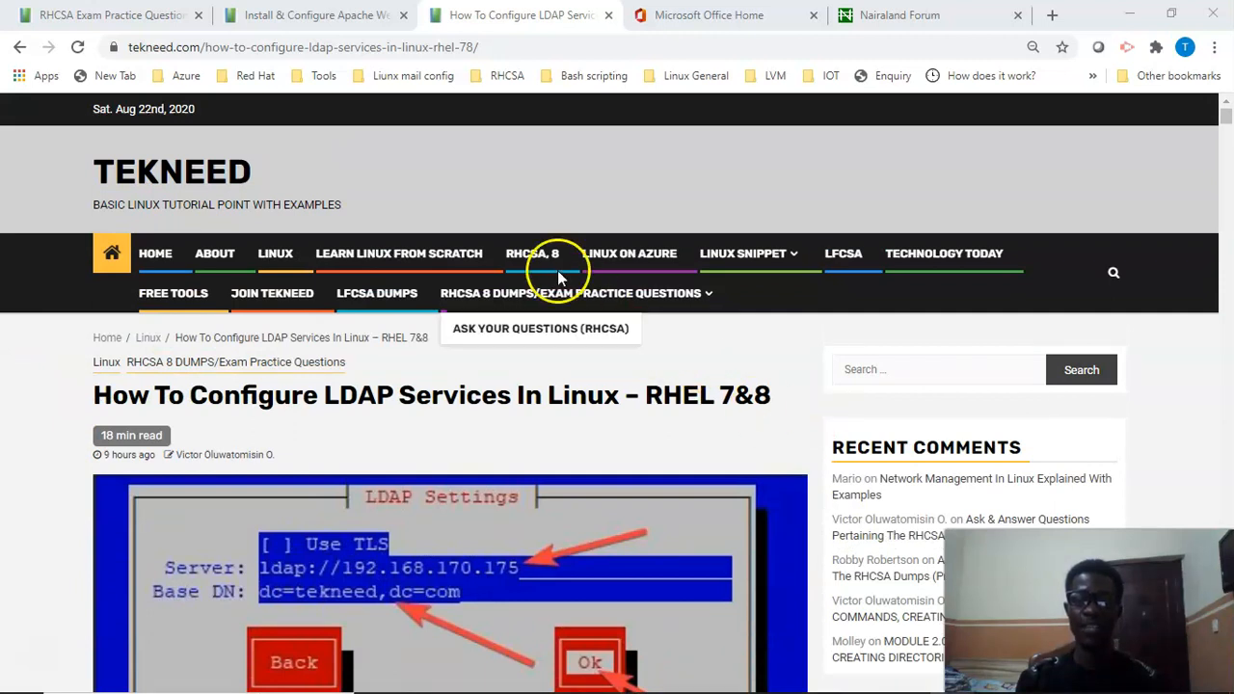
{"action": "mouse_move", "coordinate": [565, 280]}
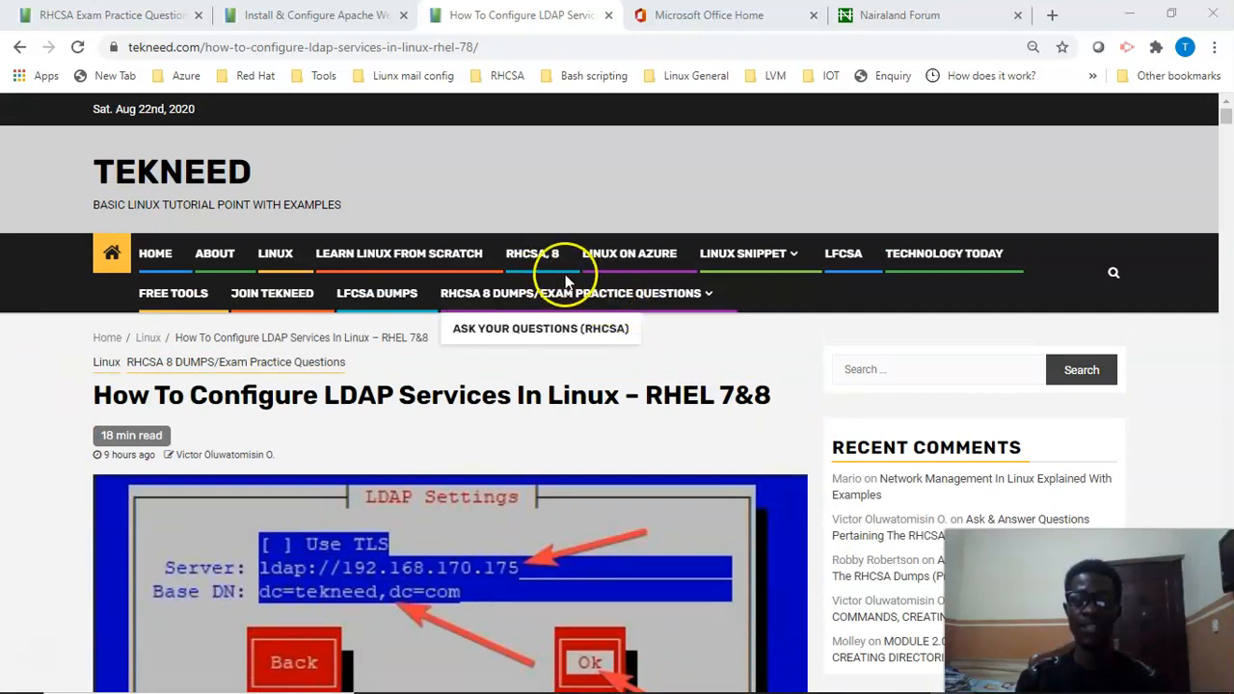
{"action": "mouse_move", "coordinate": [586, 303]}
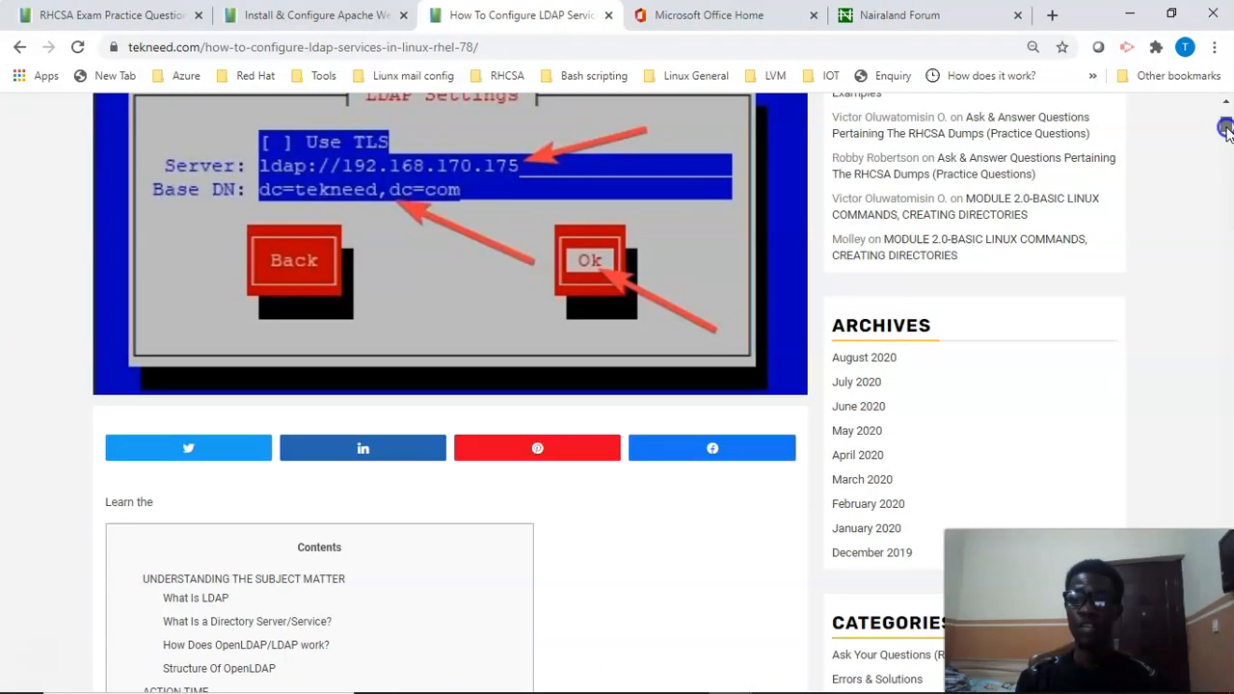
- Position the page on the 'How To Configure LDAP Services In Linux' title and LDAP Settings screenshot
{"action": "scroll", "scroll_direction": "down", "scroll_amount": 3}
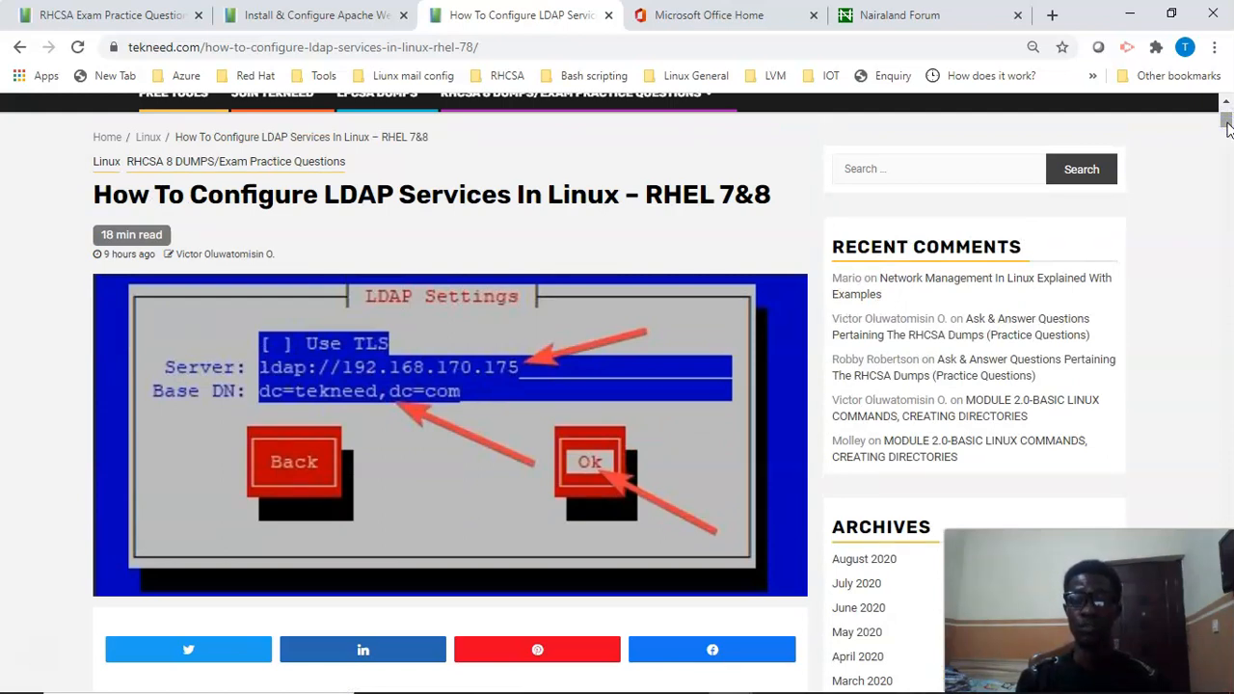
{"action": "mouse_move", "coordinate": [1209, 154]}
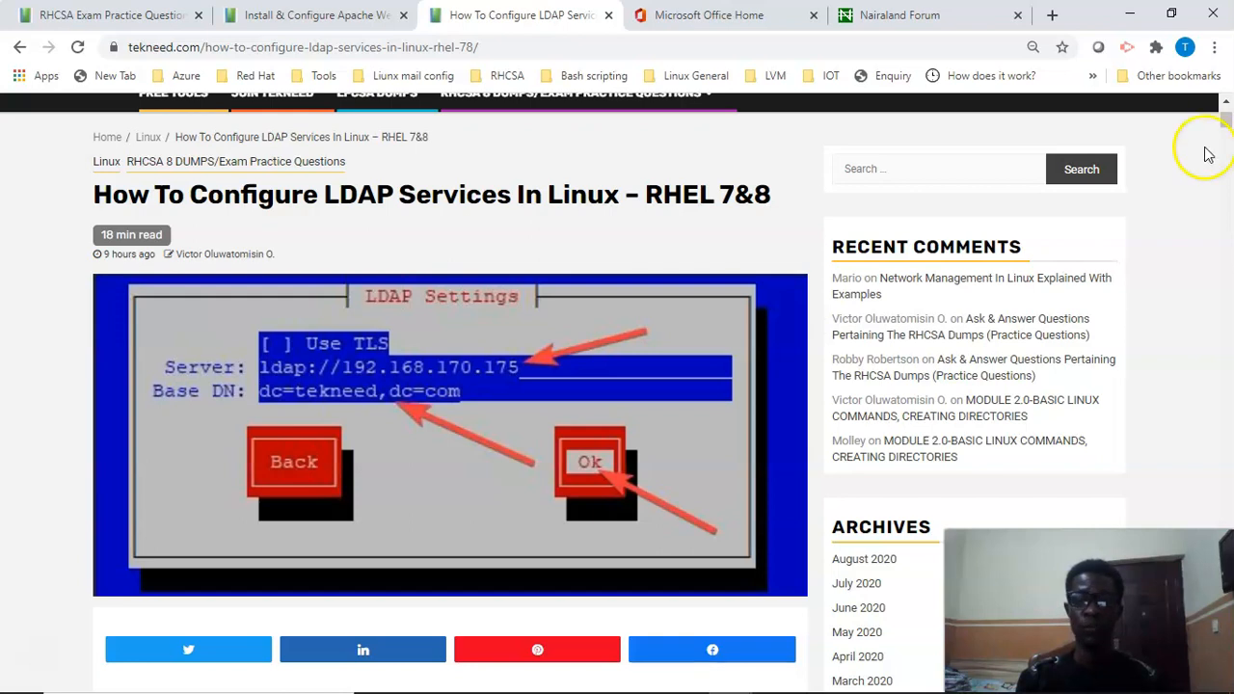
{"action": "mouse_move", "coordinate": [1219, 188]}
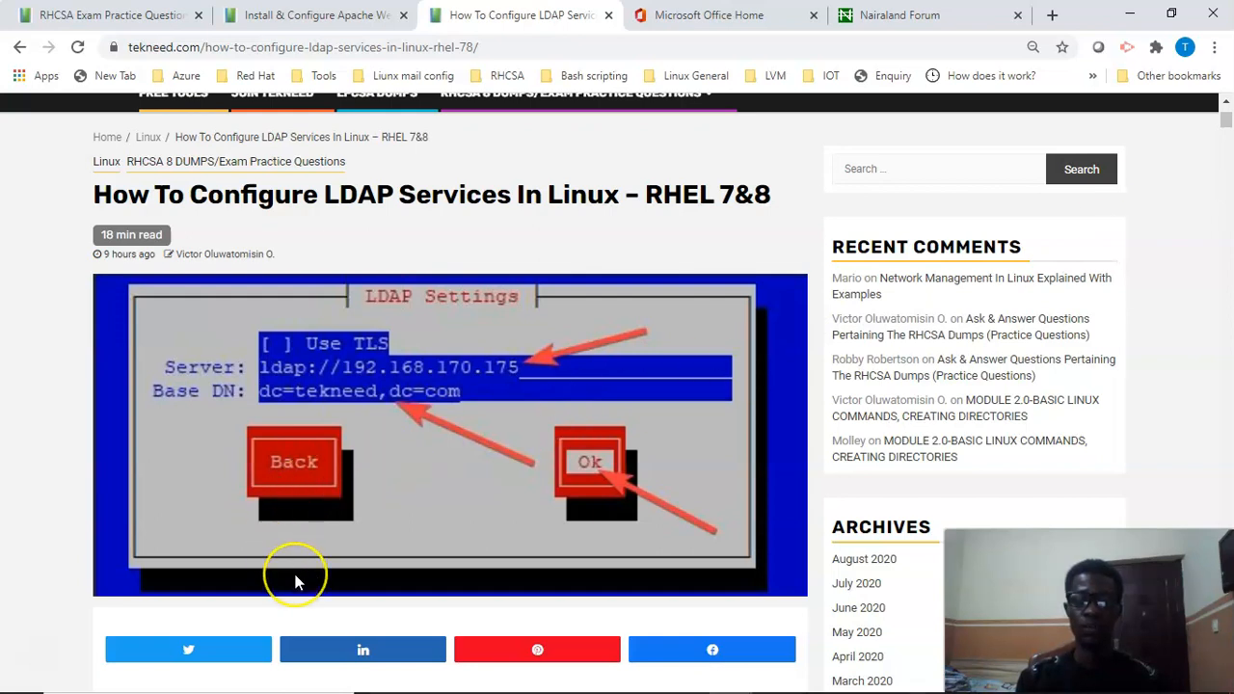
{"action": "mouse_move", "coordinate": [85, 651]}
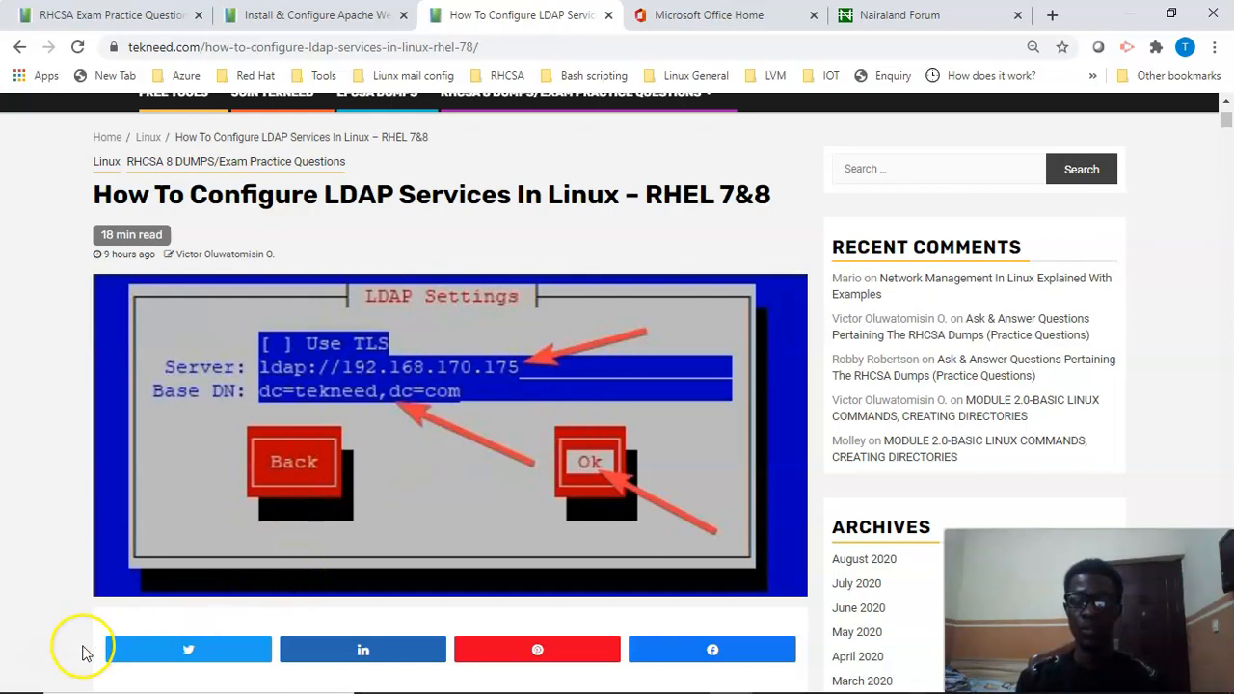